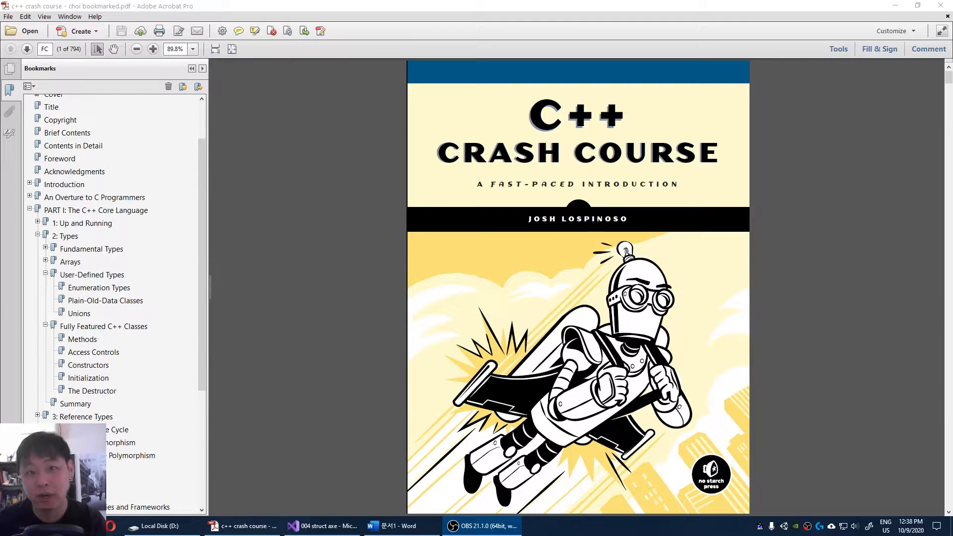
Begin struct Axe with a char name[256] member
left_click(322, 526)
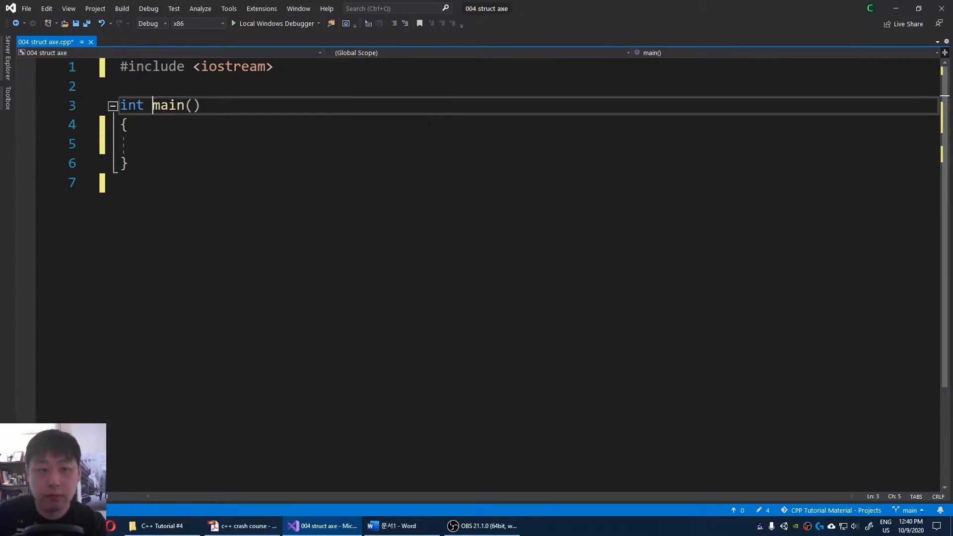
type("struct Axe")
type("{")
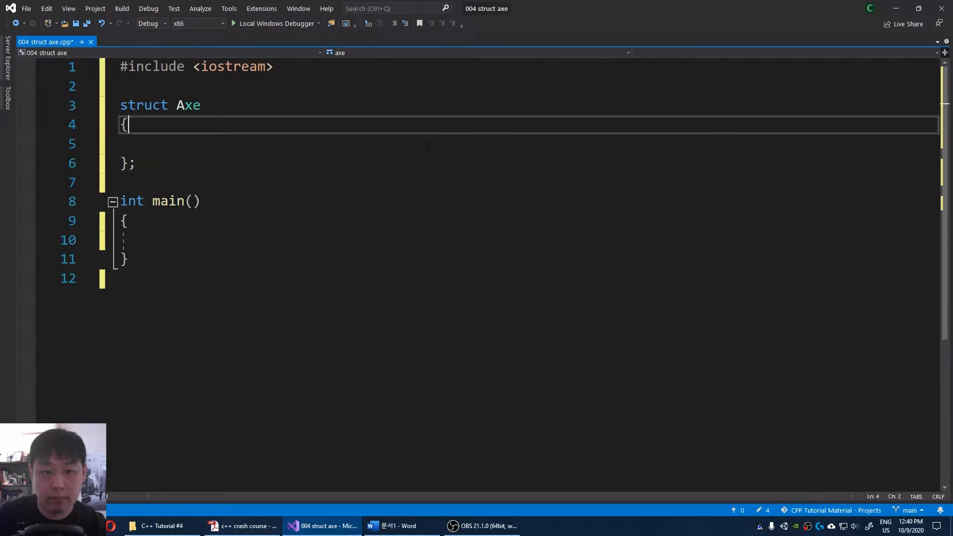
type("c")
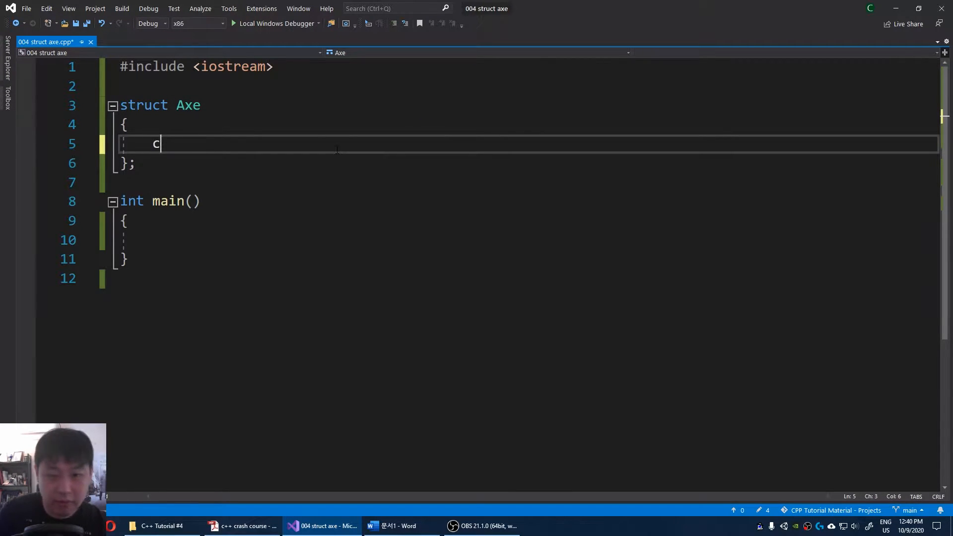
type("har name")
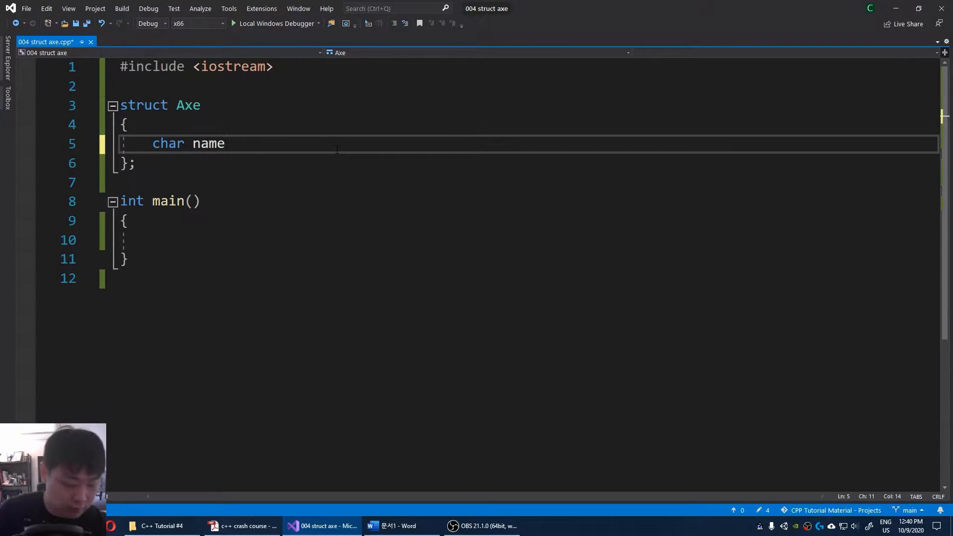
type("[256]")
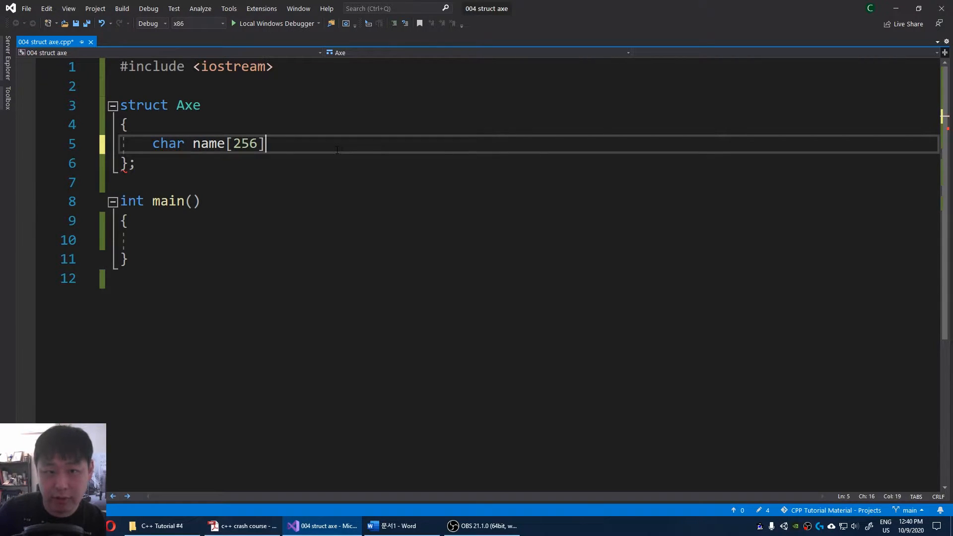
key("enter")
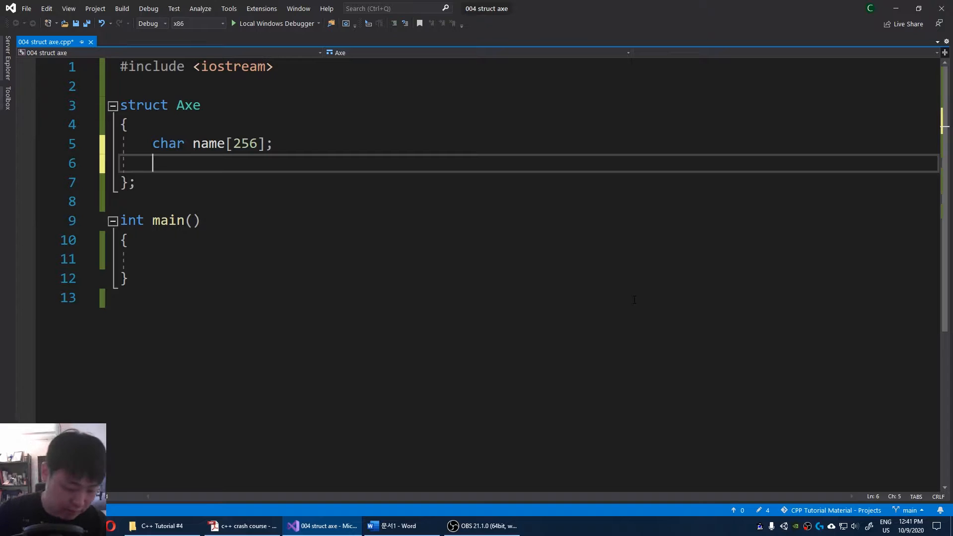
Add float damage and bool isOnFire members and save the file
type("float")
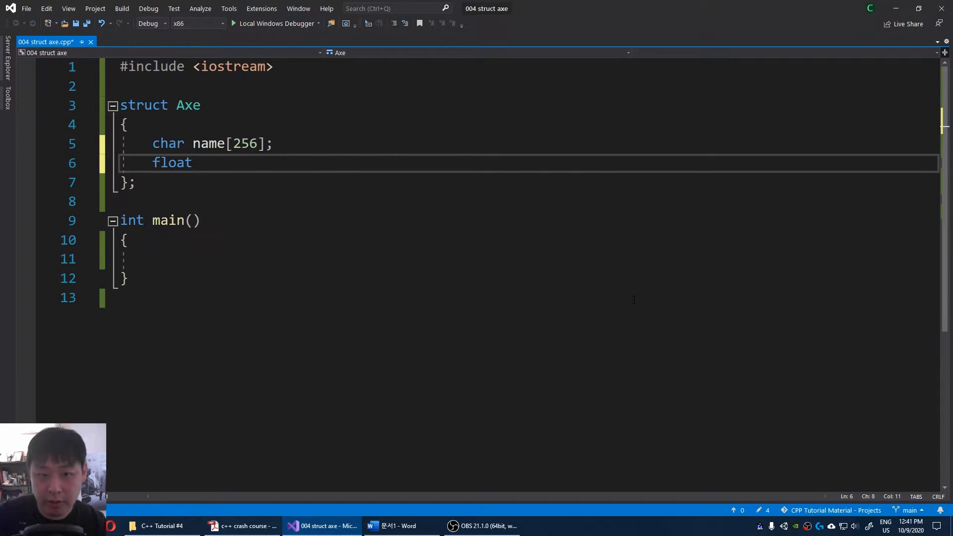
type("damage;")
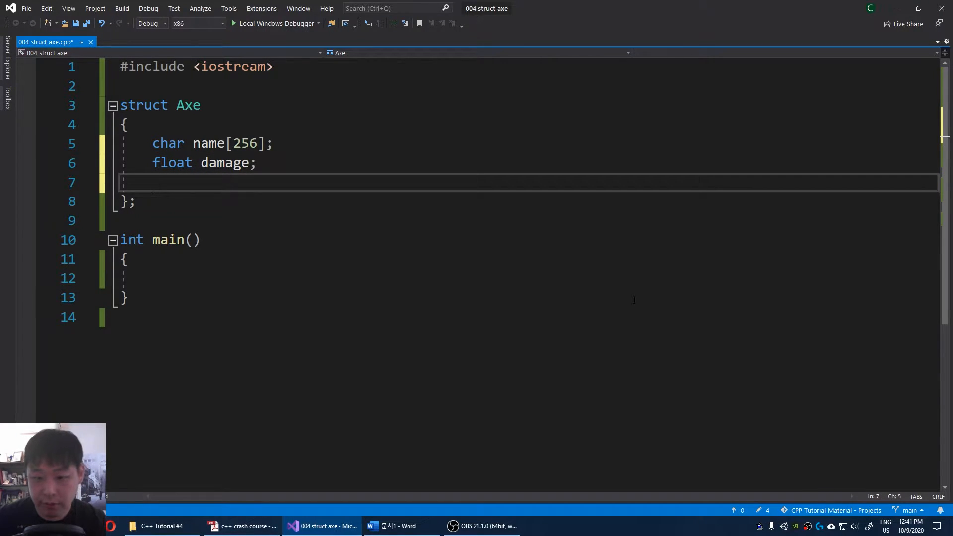
type("bool")
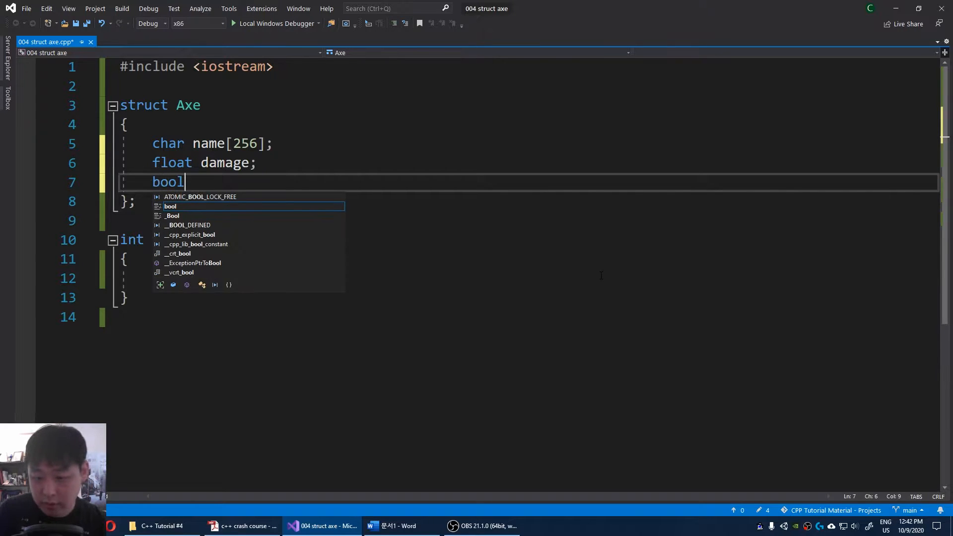
type("isOnF")
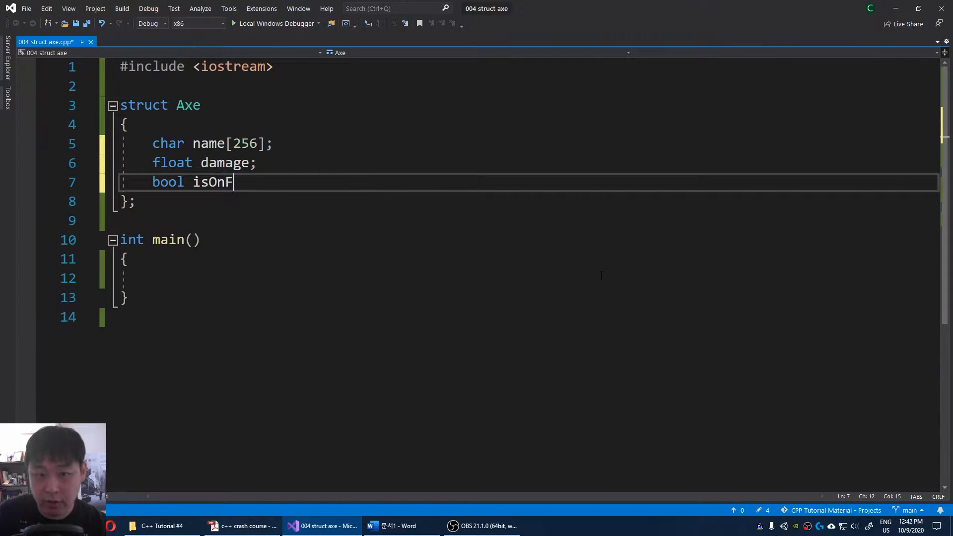
type("ire;")
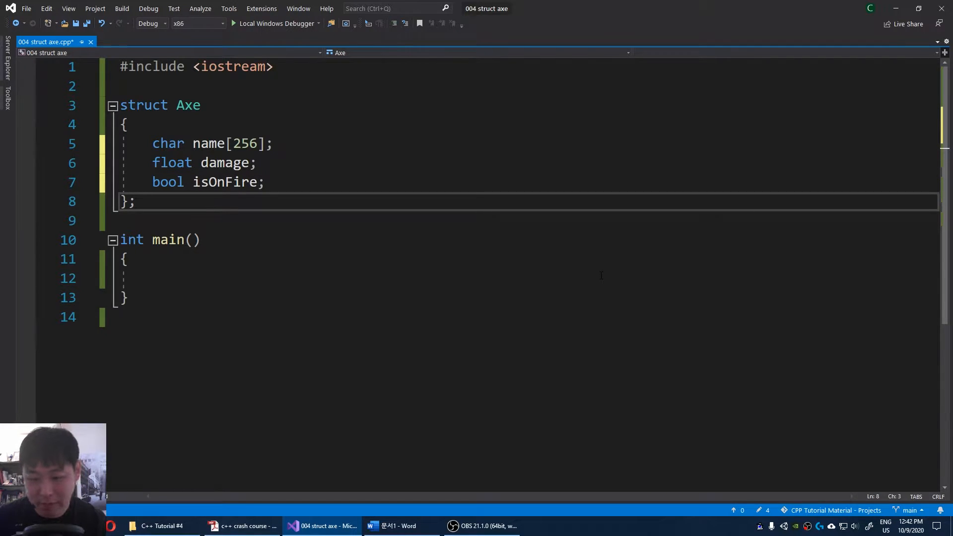
key("ctrl+s")
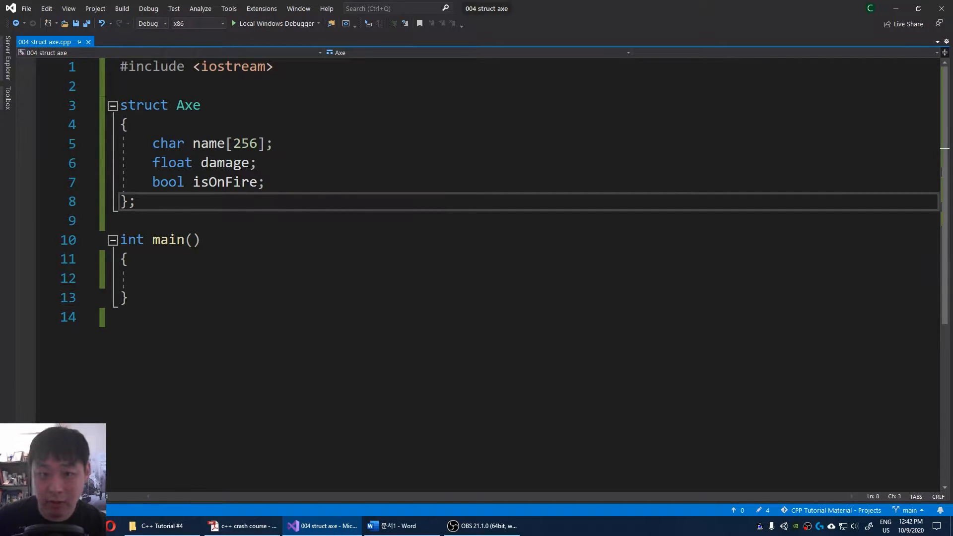
Initialise name to "no name", damage to 0 and isOnFire to false
type("=")
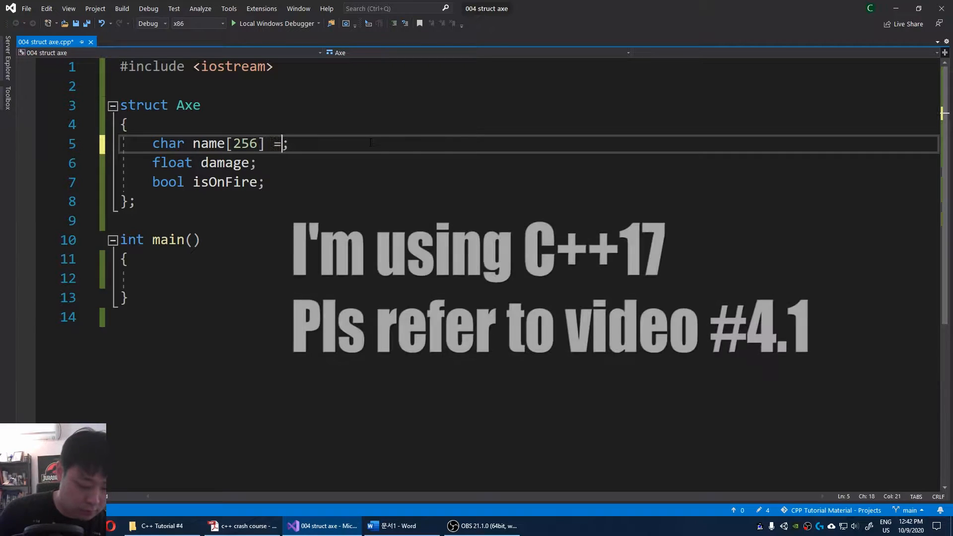
type("\"no name\"")
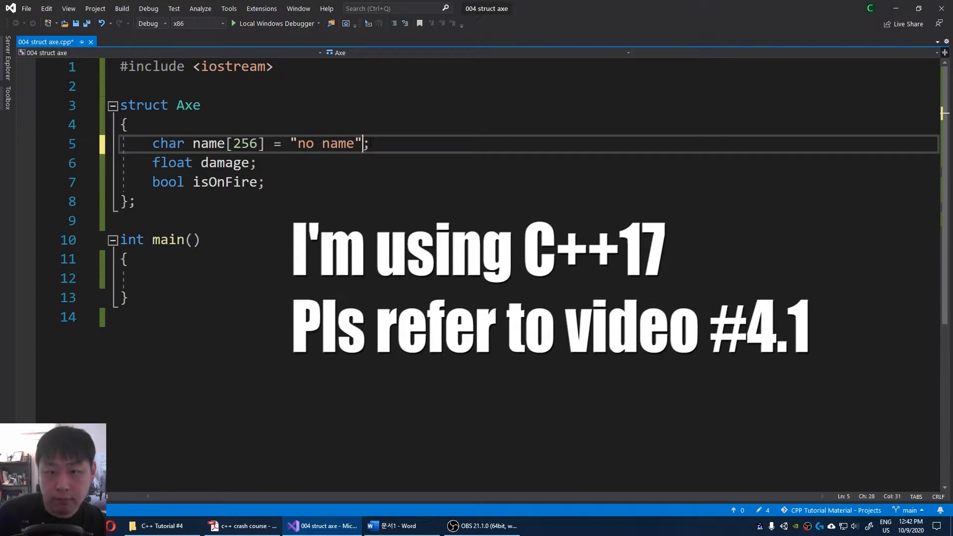
type("= 0")
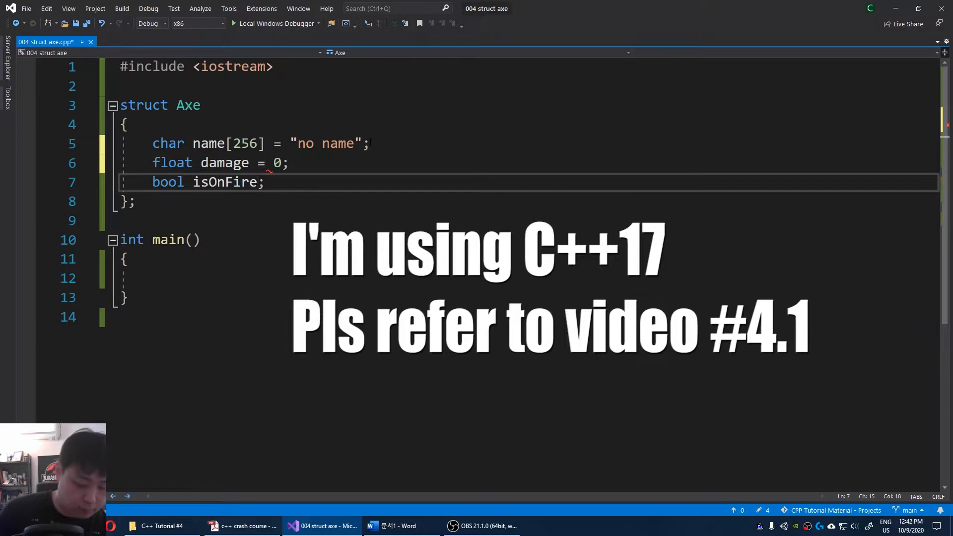
type("= false")
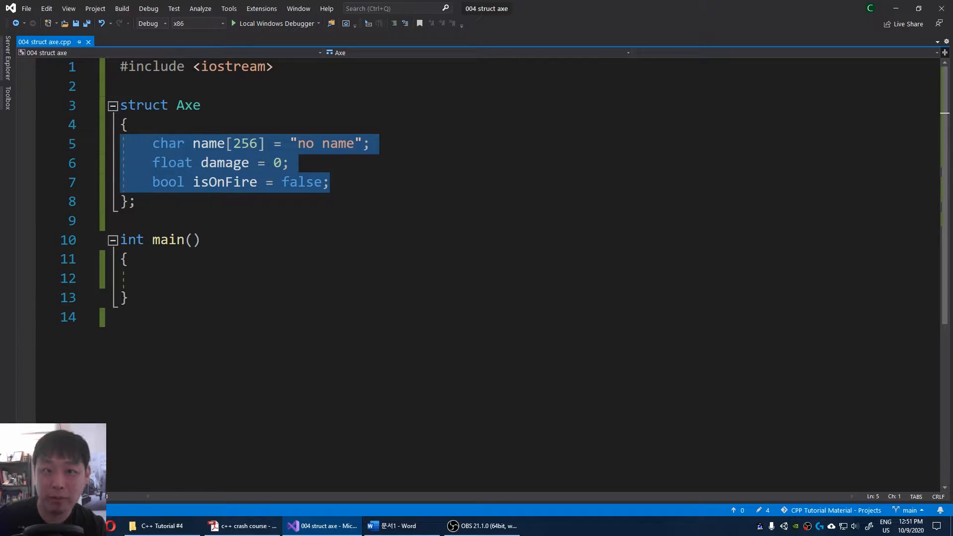
Declare Axe GreatAxe{ "Really Great Axe", 50, false } in main
left_click(152, 278)
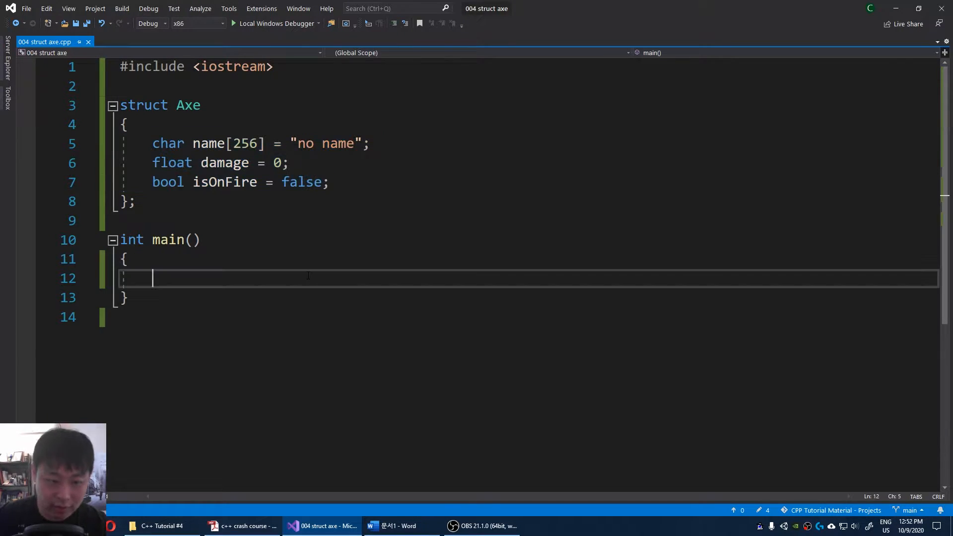
type("Axe")
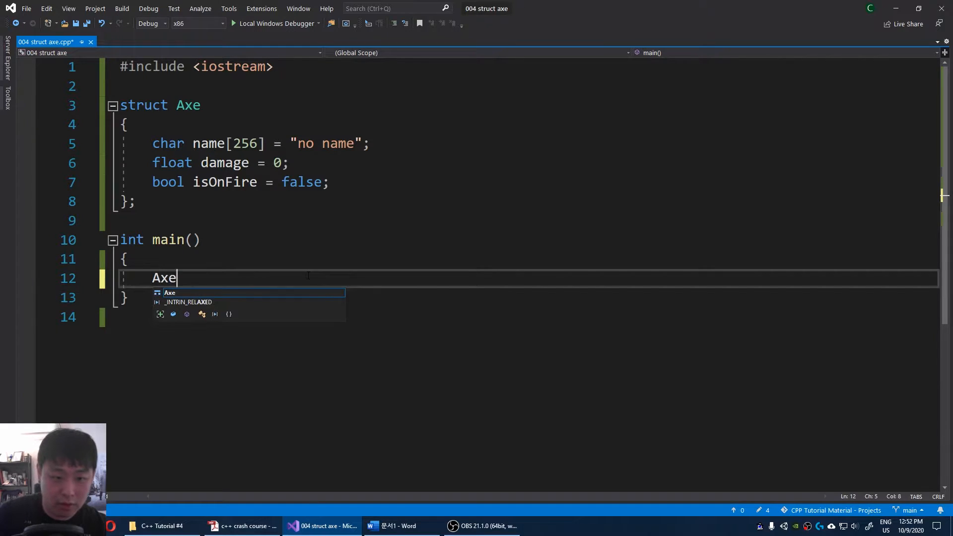
type("GreatAxe")
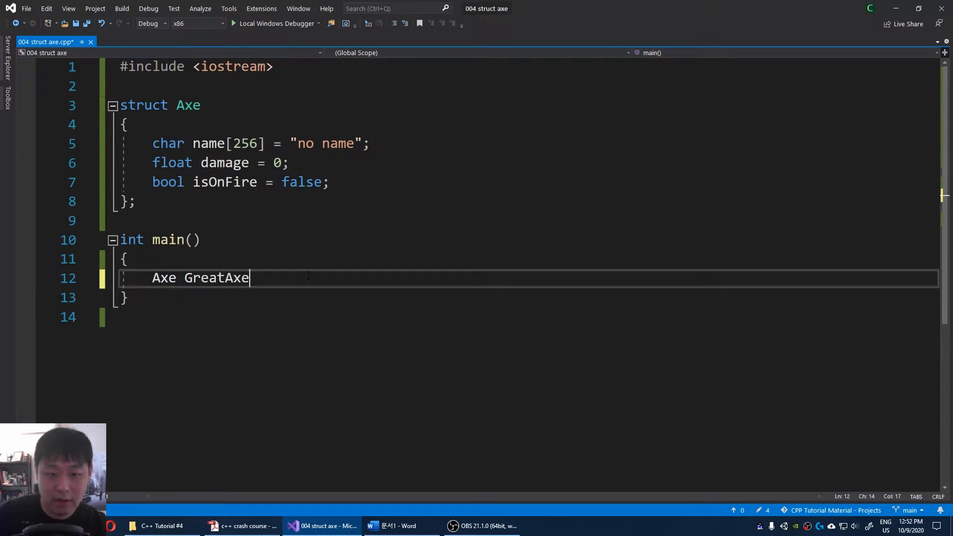
type("{ \"R};")
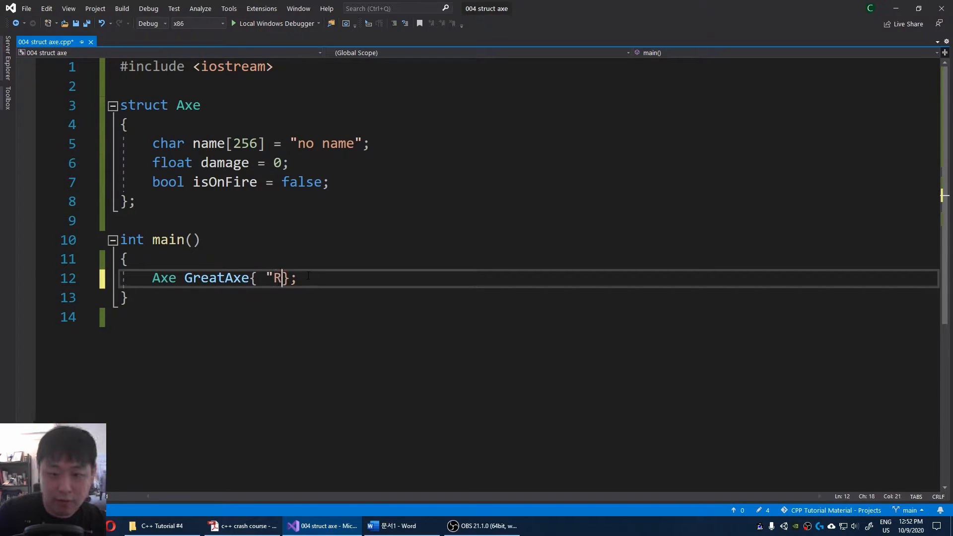
type("eally Great Ax")
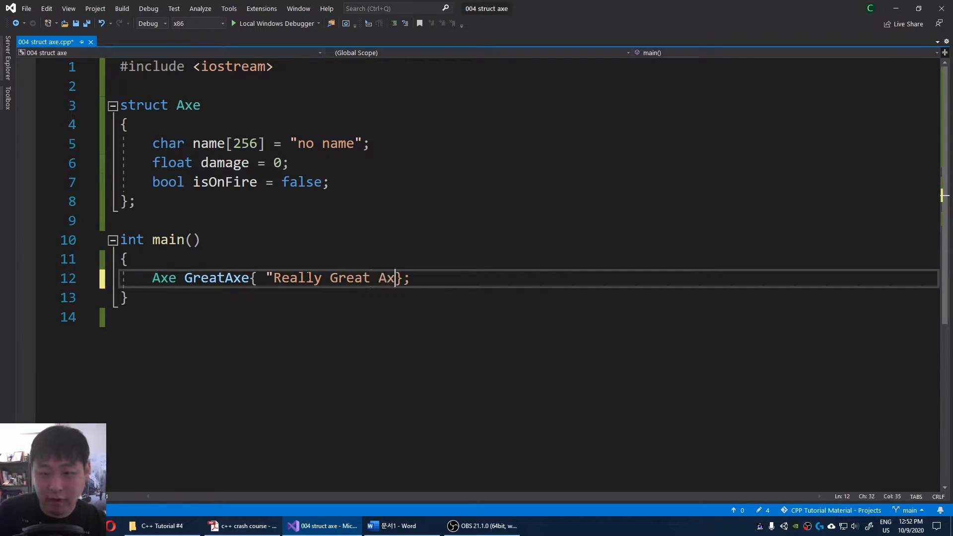
type("e\",")
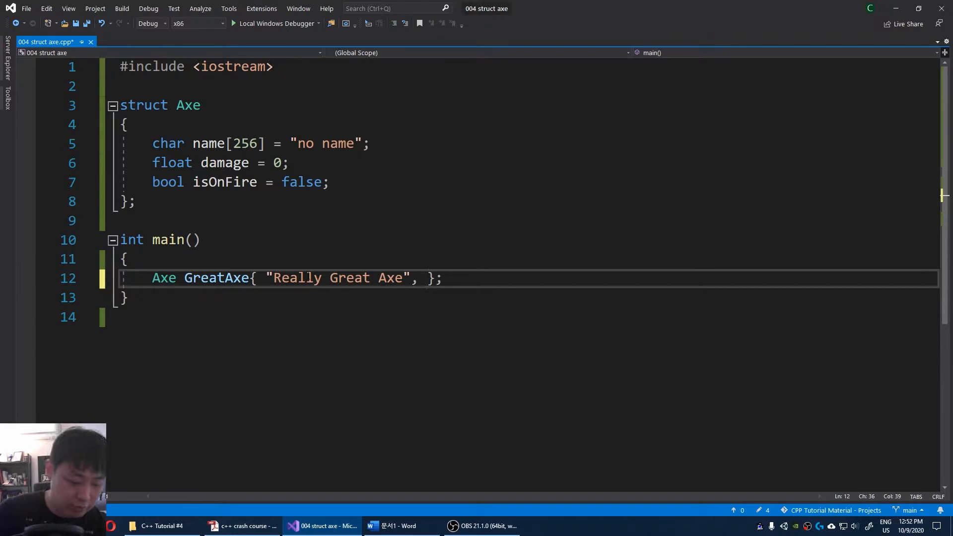
type("50,")
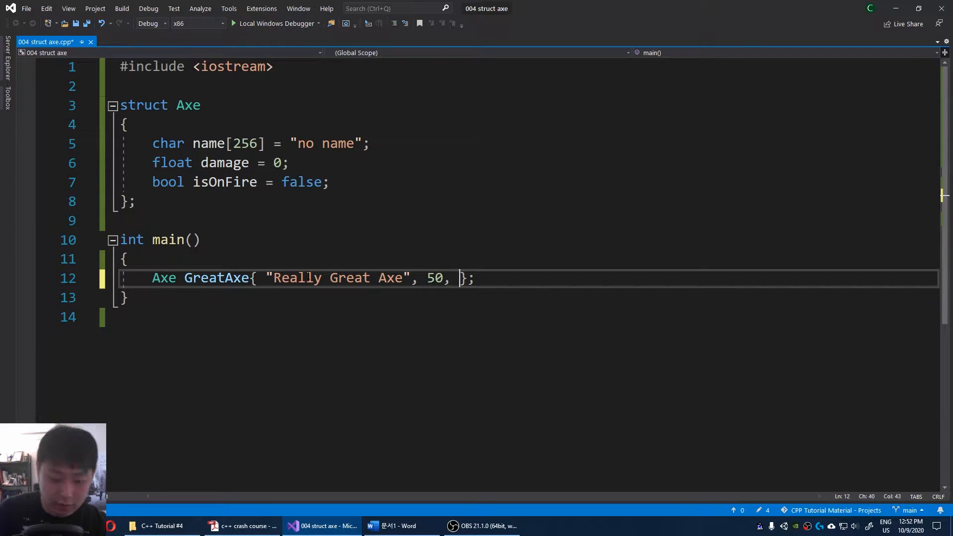
type("false")
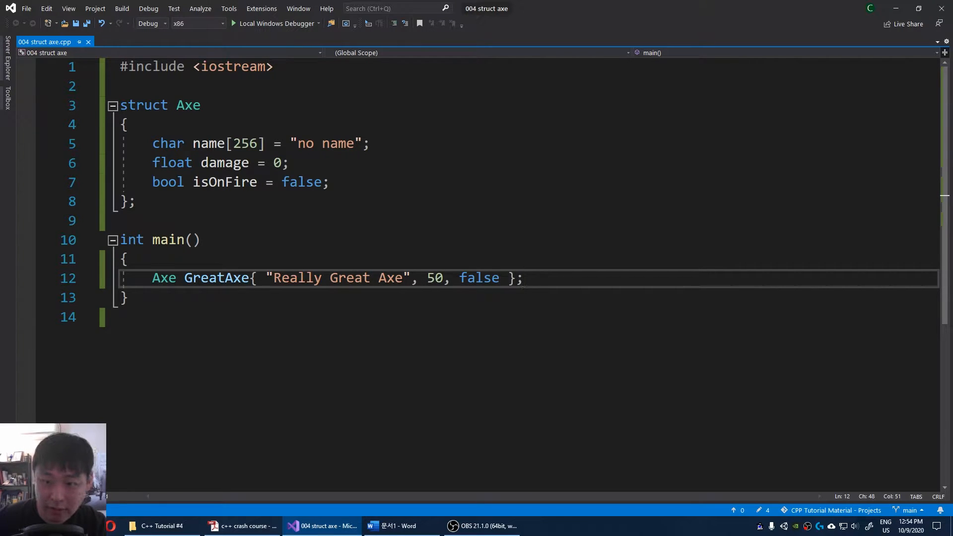
Declare Axe SmallAxe{ "Really Small Axe", 1, false } below it
double_click(217, 278)
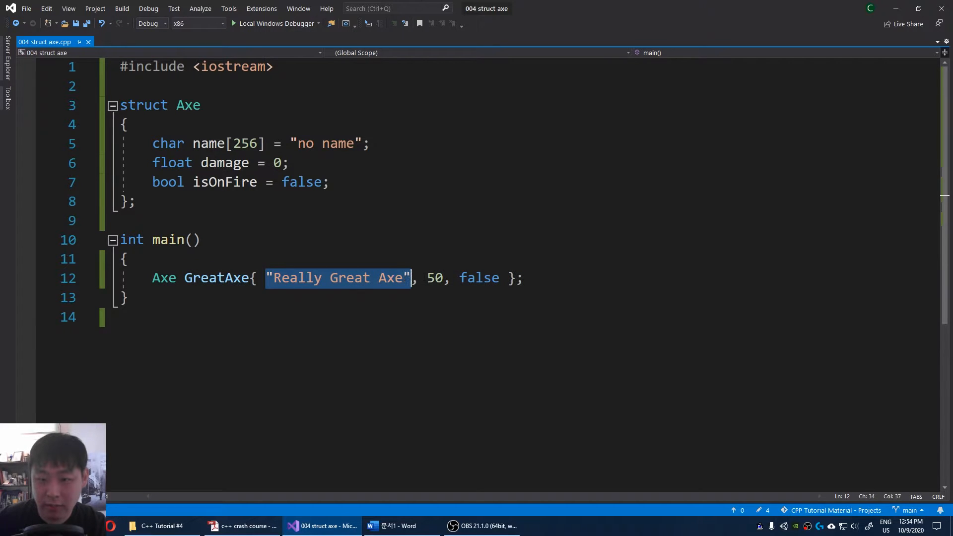
double_click(478, 278)
type("Axe")
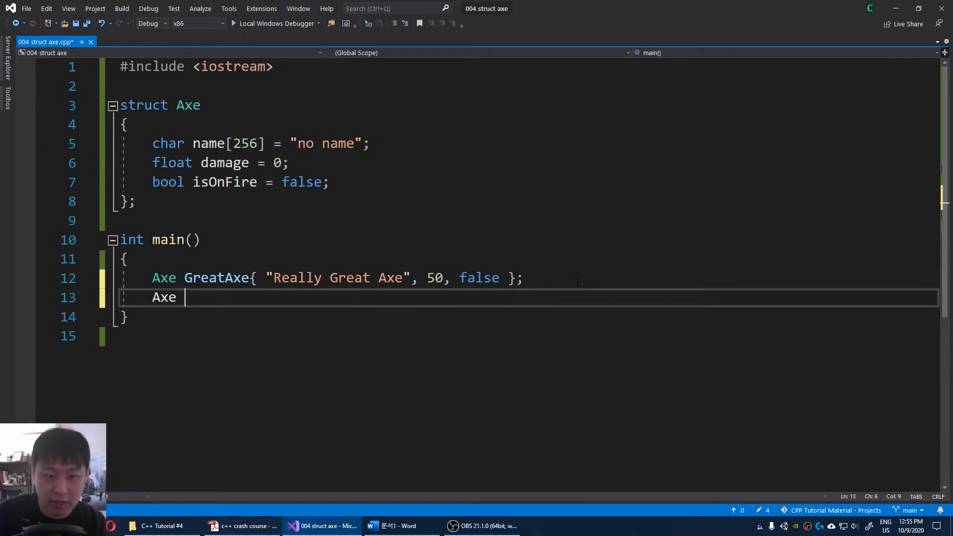
type("SmallAxe")
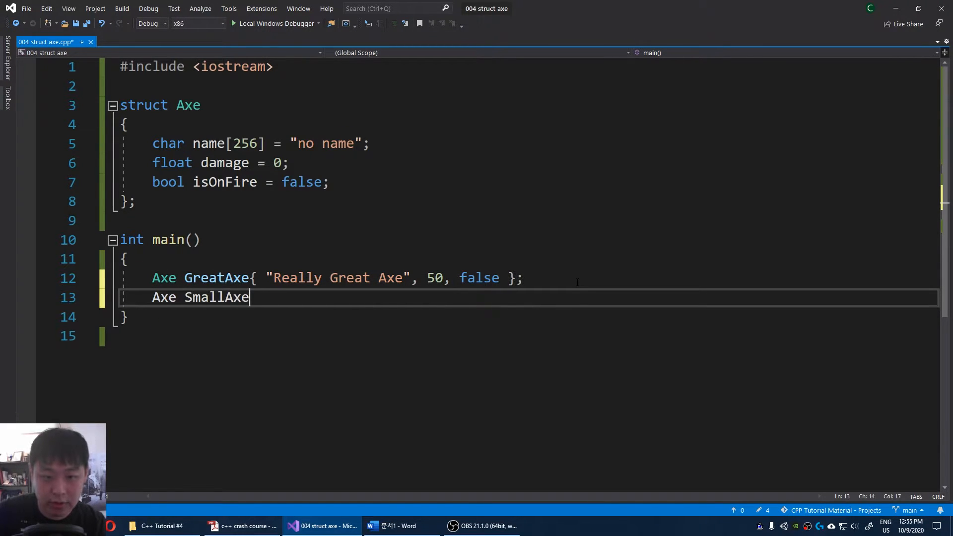
type("{ \"\"}")
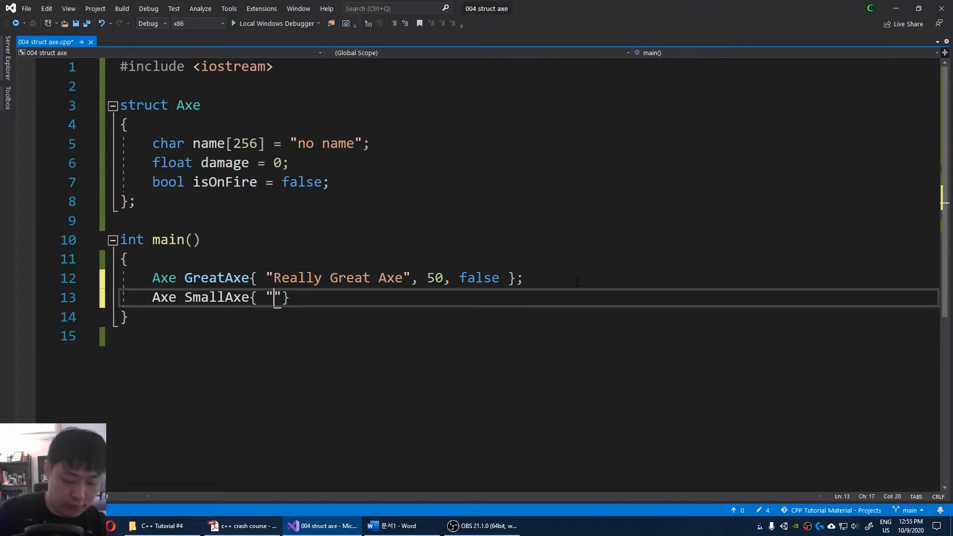
type("Really Small A")
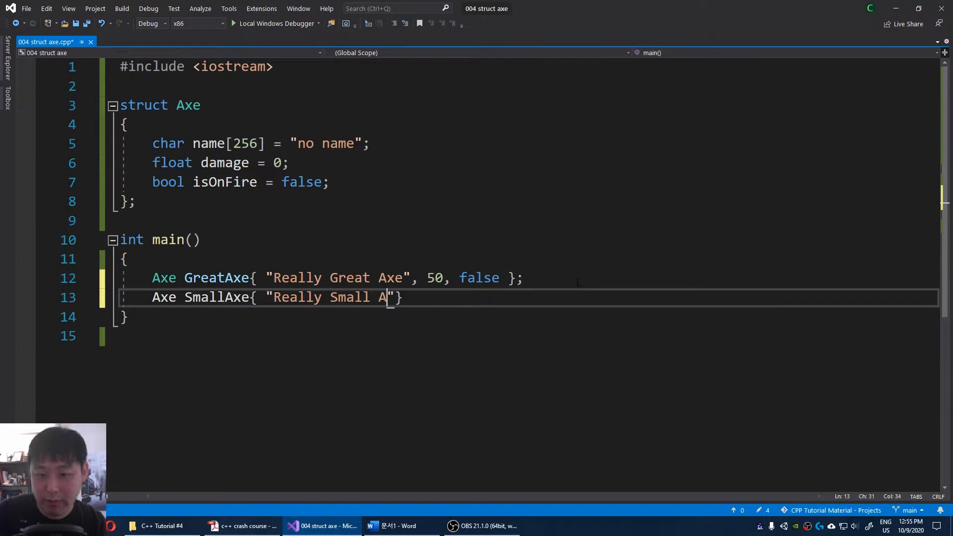
type("xe\", 1")
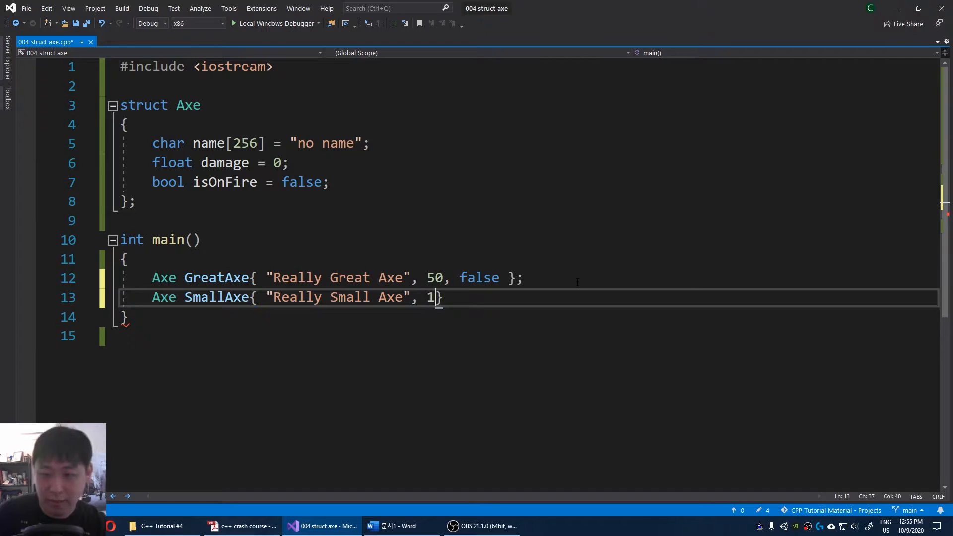
type(", false")
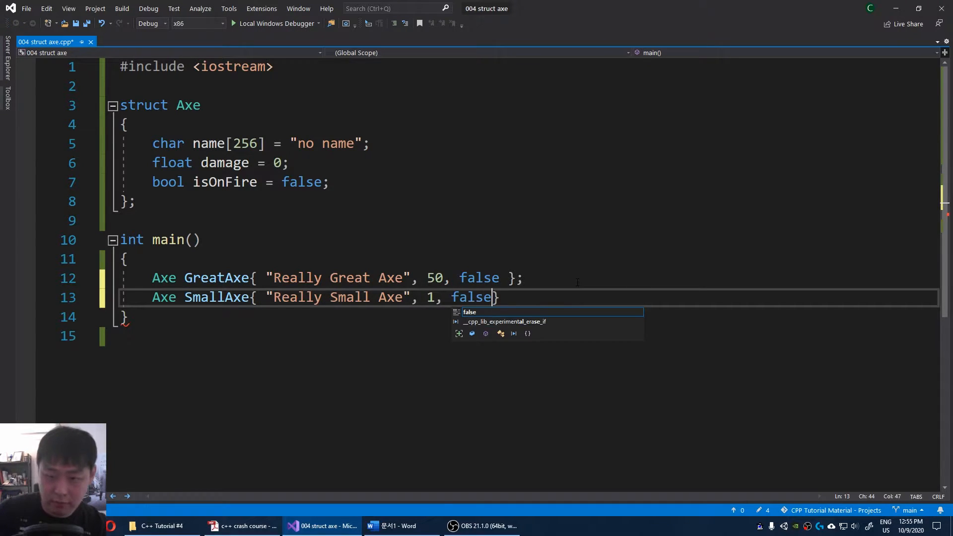
type("};")
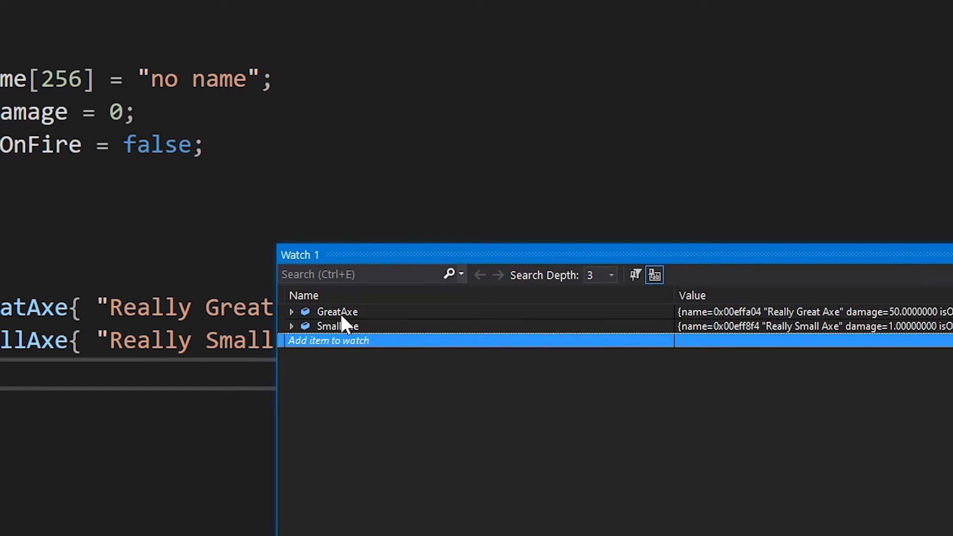
Inspect SmallAxe's stored values at the breakpoint while debugging
left_click(291, 312)
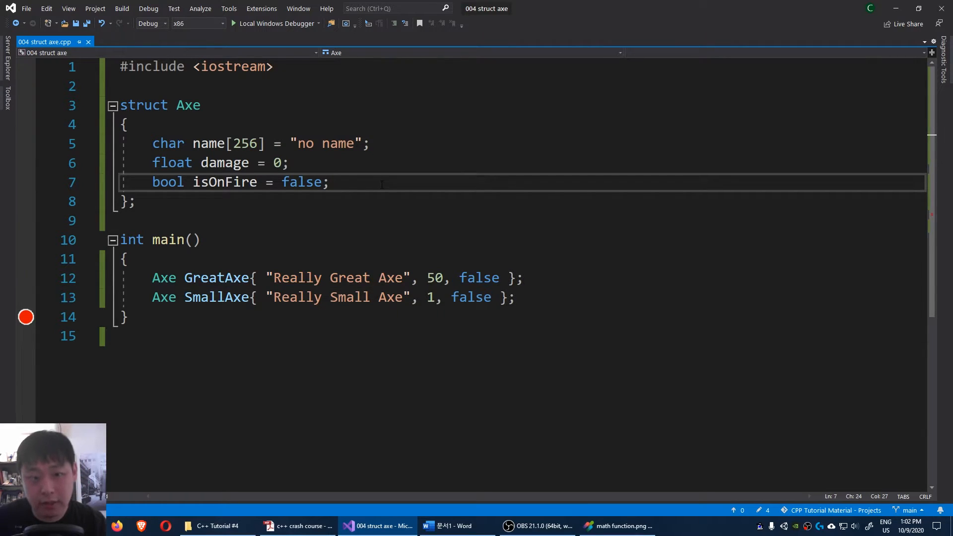
Add void HitTarget() below the struct's data members
key("enter")
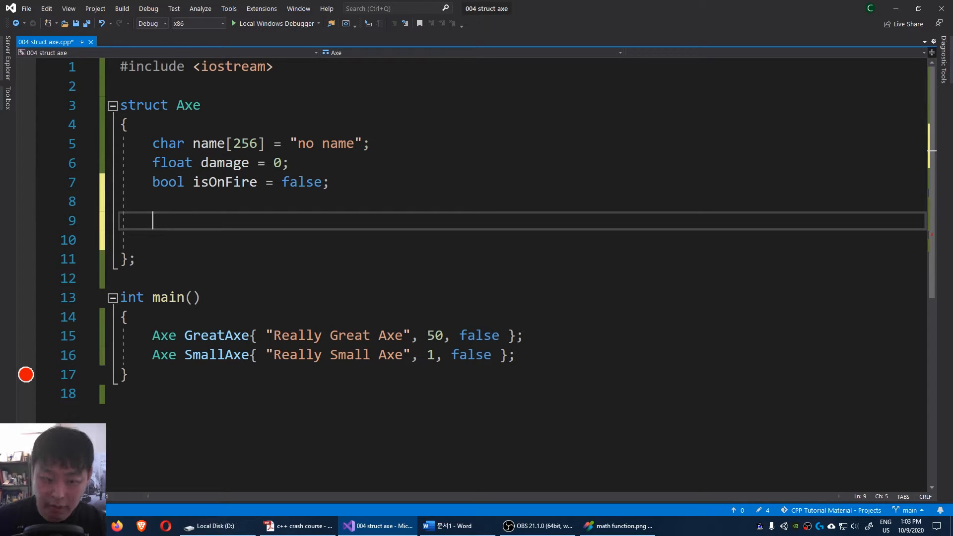
type("void")
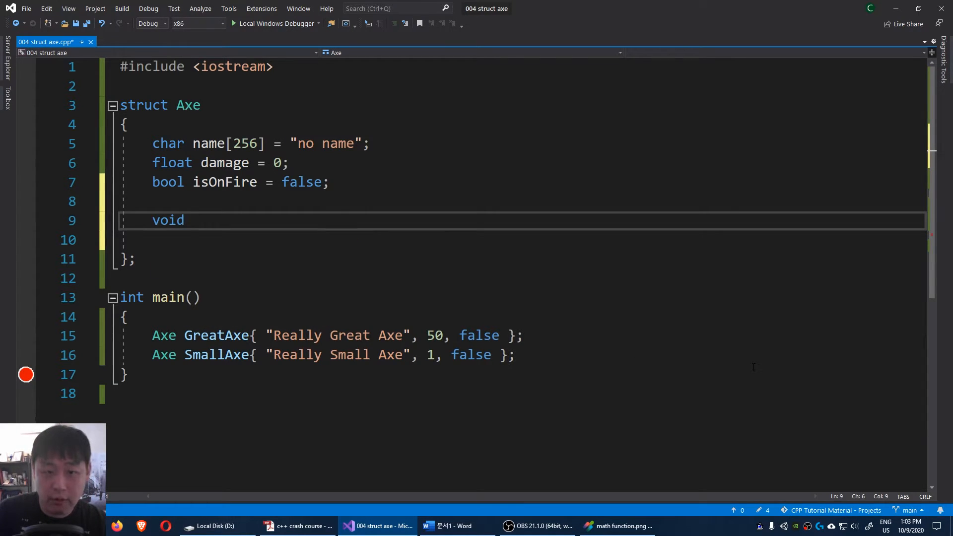
type("HitTarger")
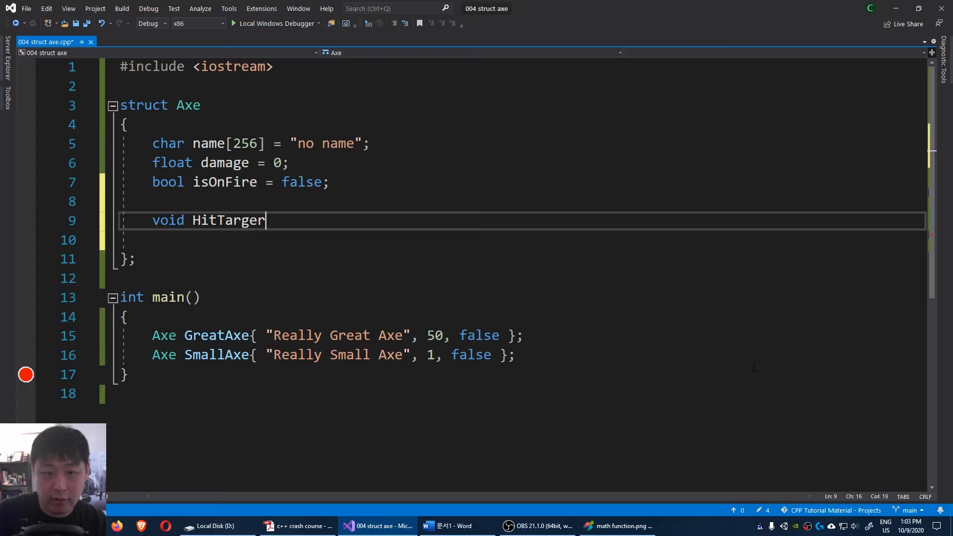
type("t()")
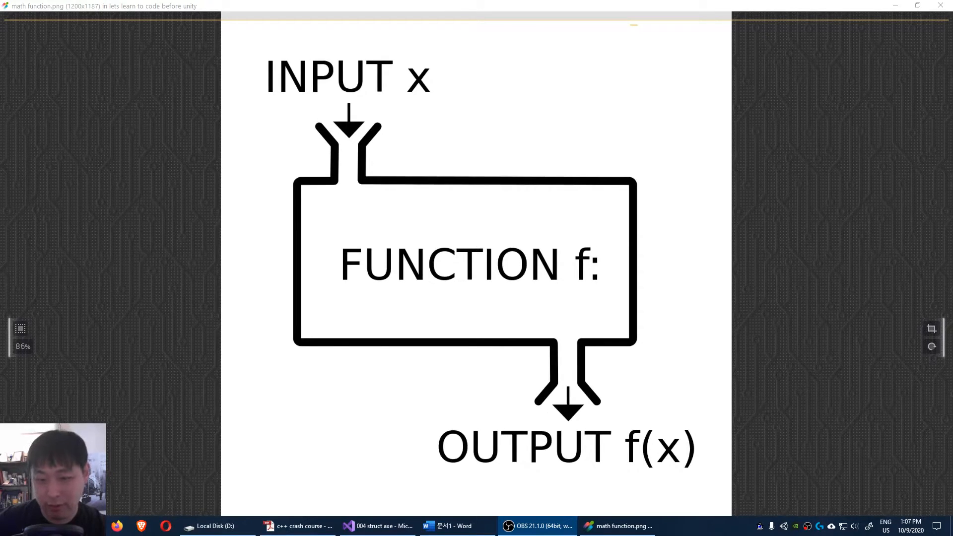
Write std::cout << name << " hits target with damage: " << damage << std::endl in HitTarget
left_click(377, 526)
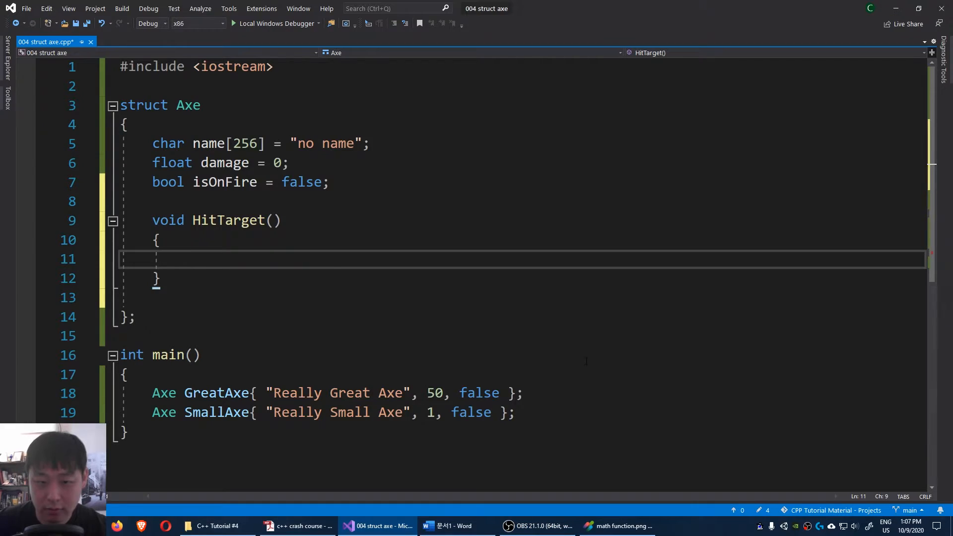
type("std")
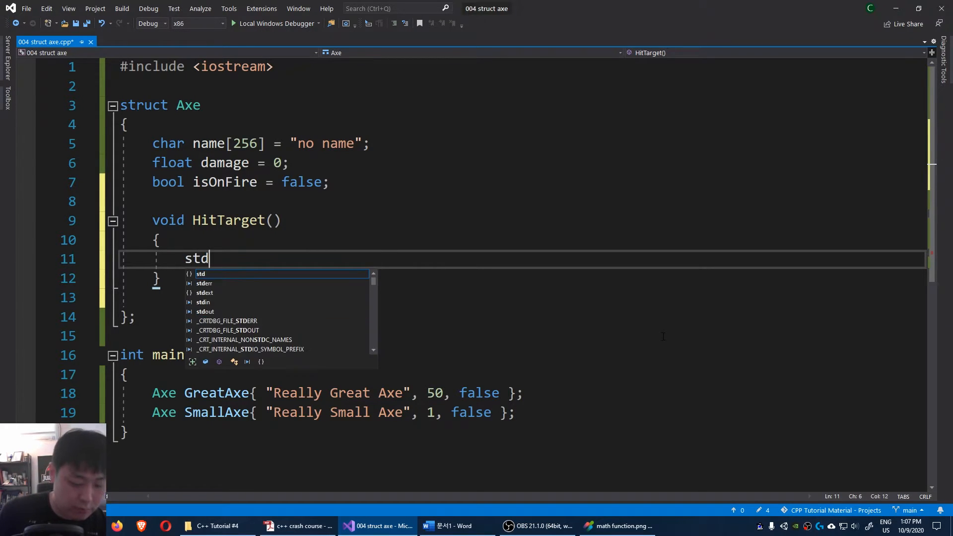
type("::cout << name << \" hits")
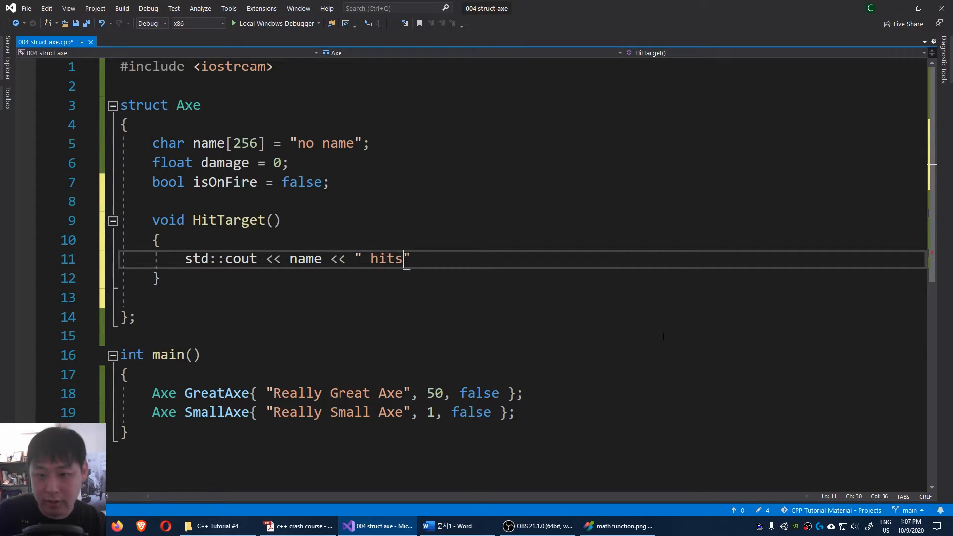
type("target")
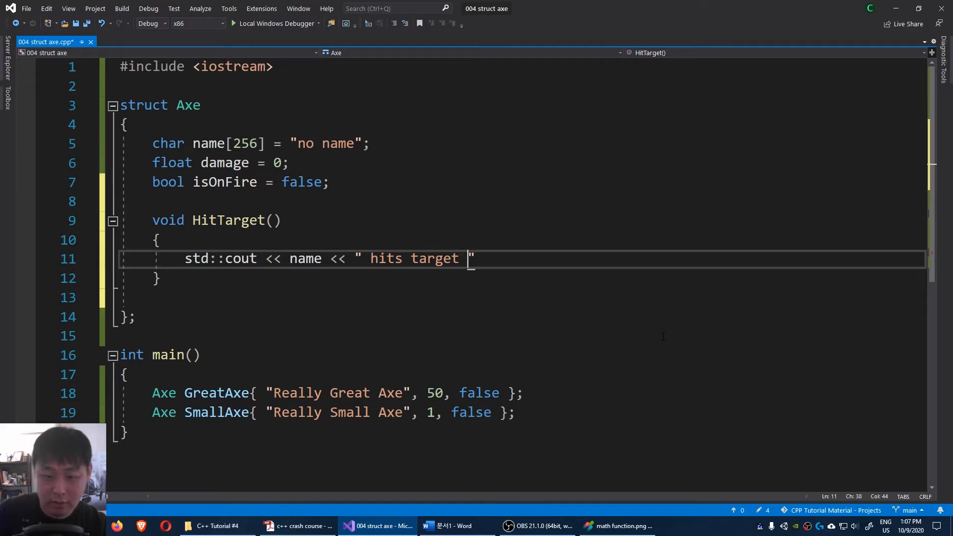
type("with da")
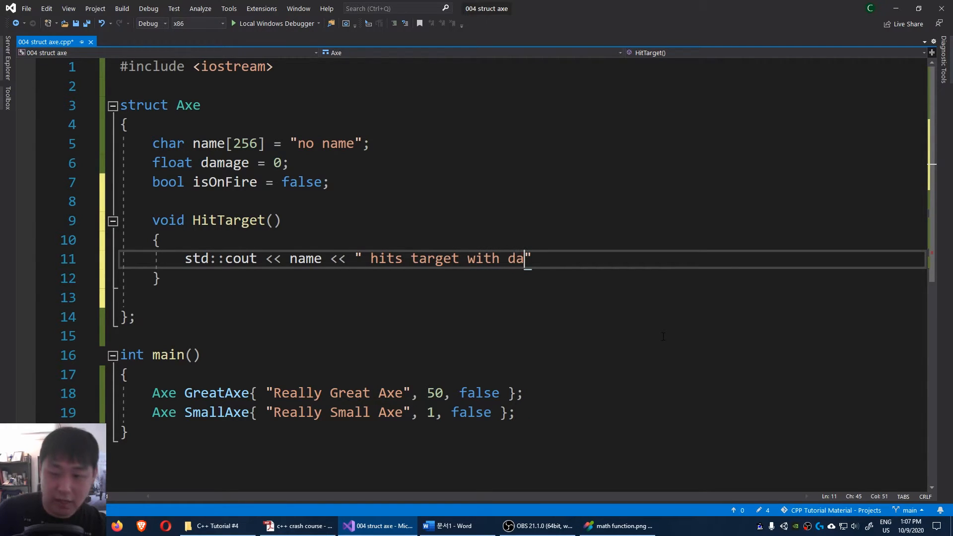
type("mage: \" <<")
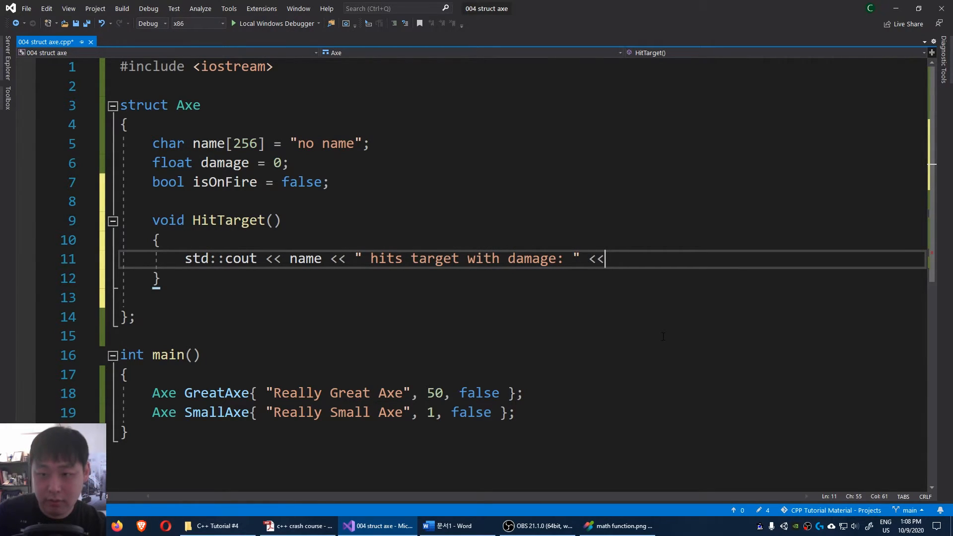
type("damage << s")
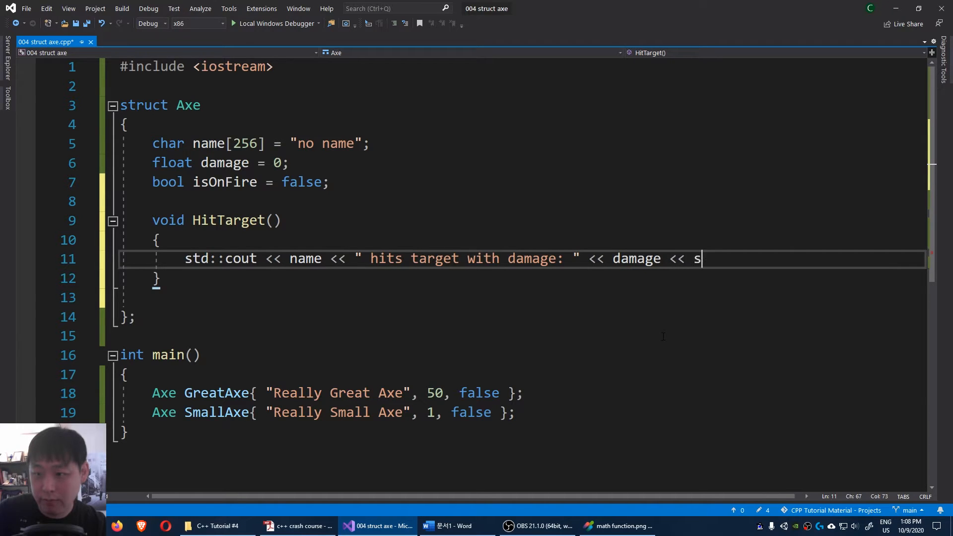
type("td::endl;")
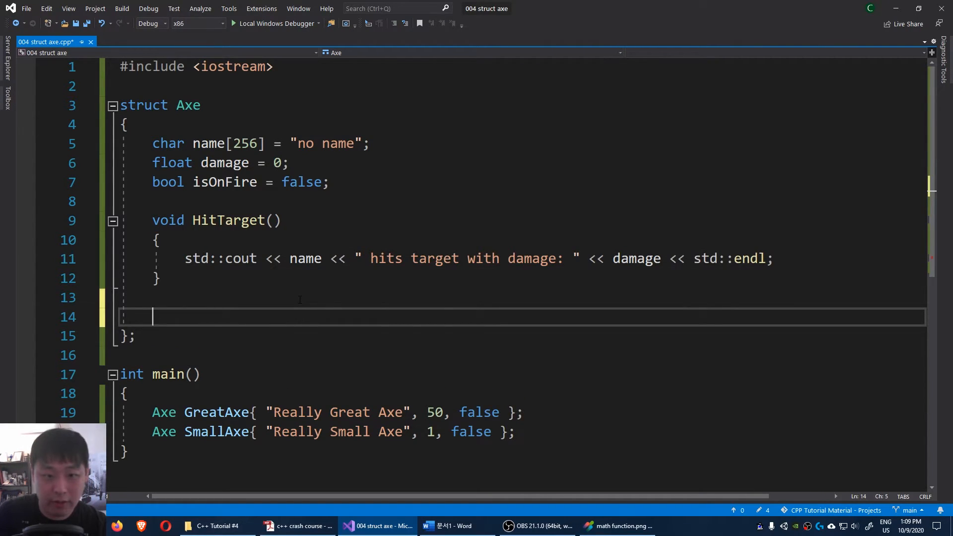
Add int GetDoubleDamage() returning damage * 2 and change damage to int
type("int GetDoubl")
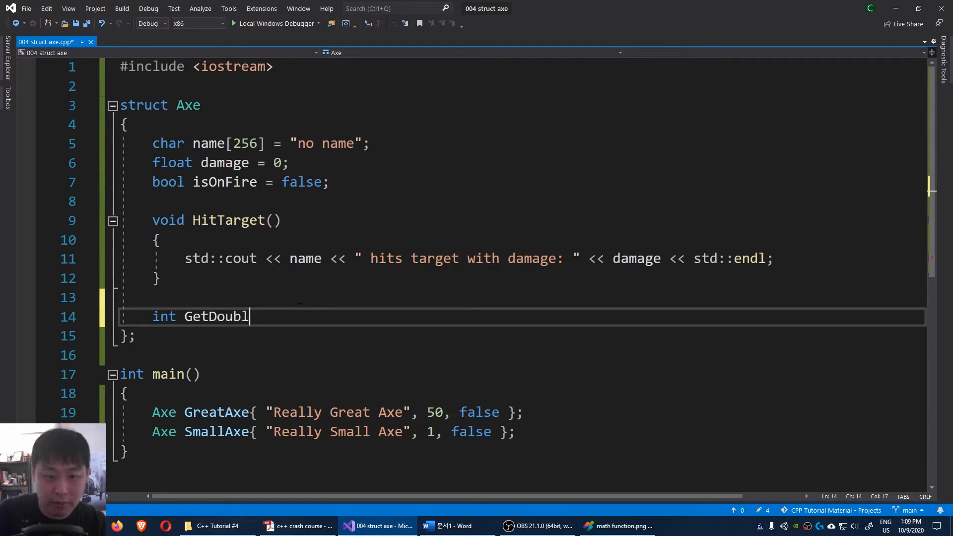
type("eDamage()")
type("return")
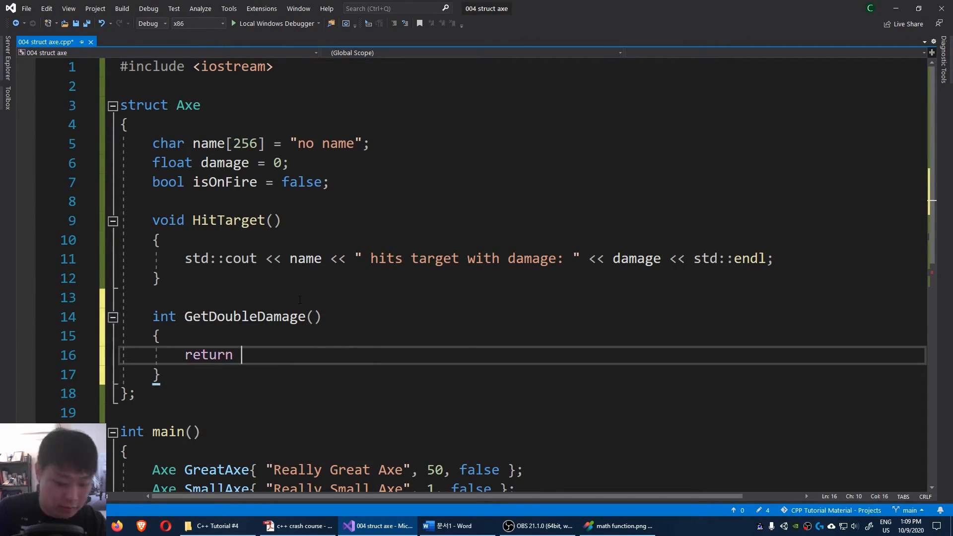
type("damage")
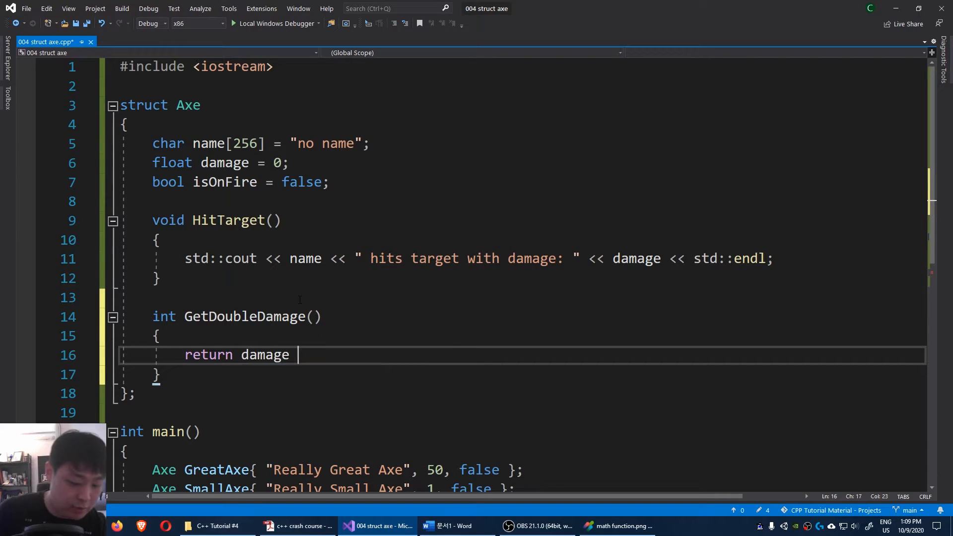
type("* 2;")
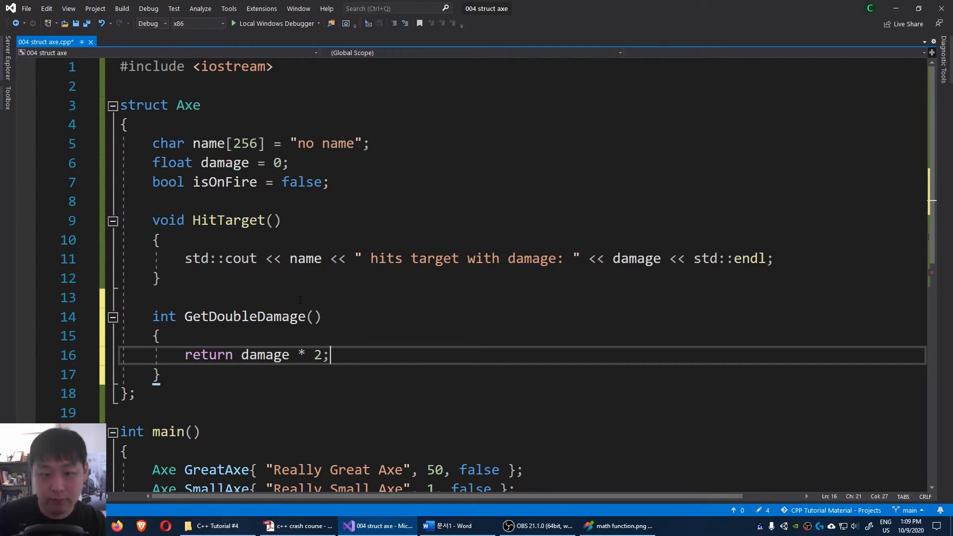
double_click(172, 162)
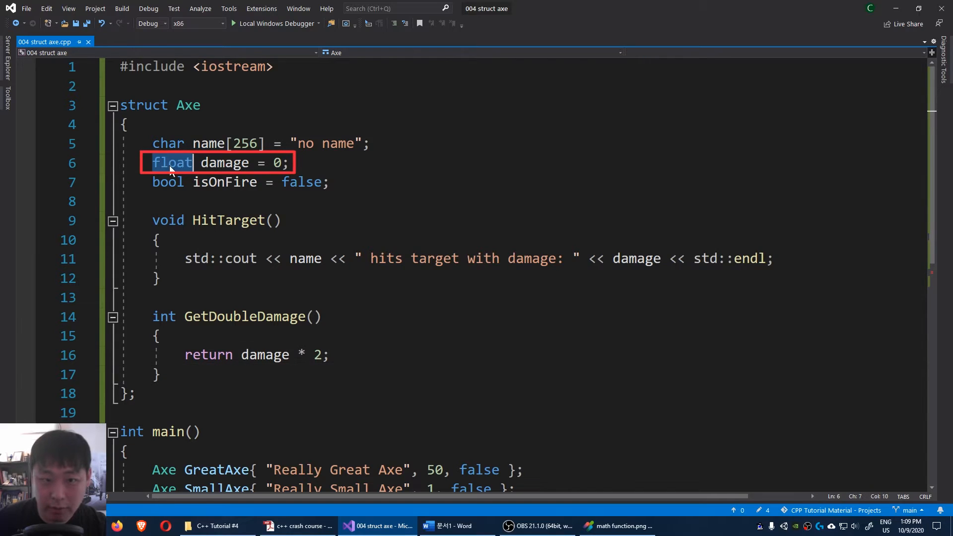
type("int")
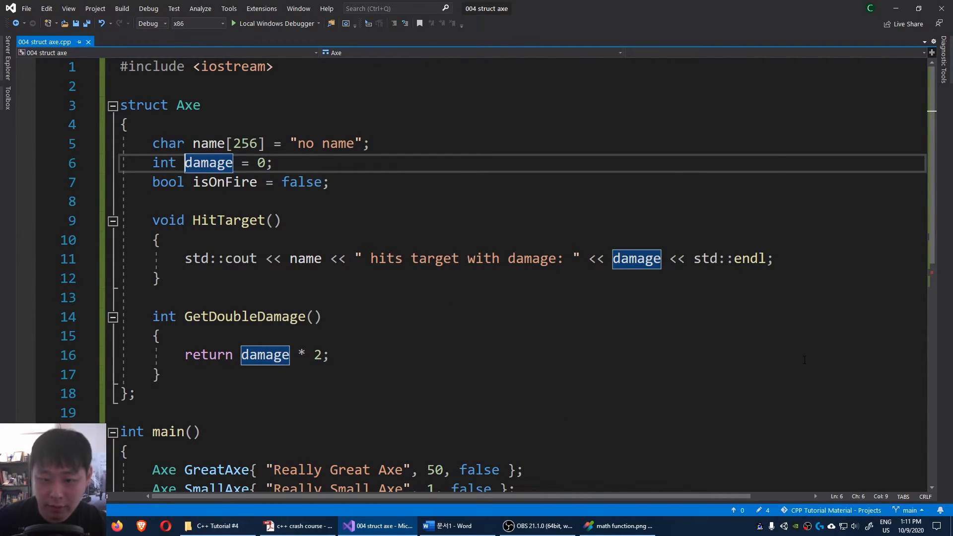
Call GreatAxe.HitTarget() and SmallAxe.HitTarget() at the end of main
scroll("down", 3)
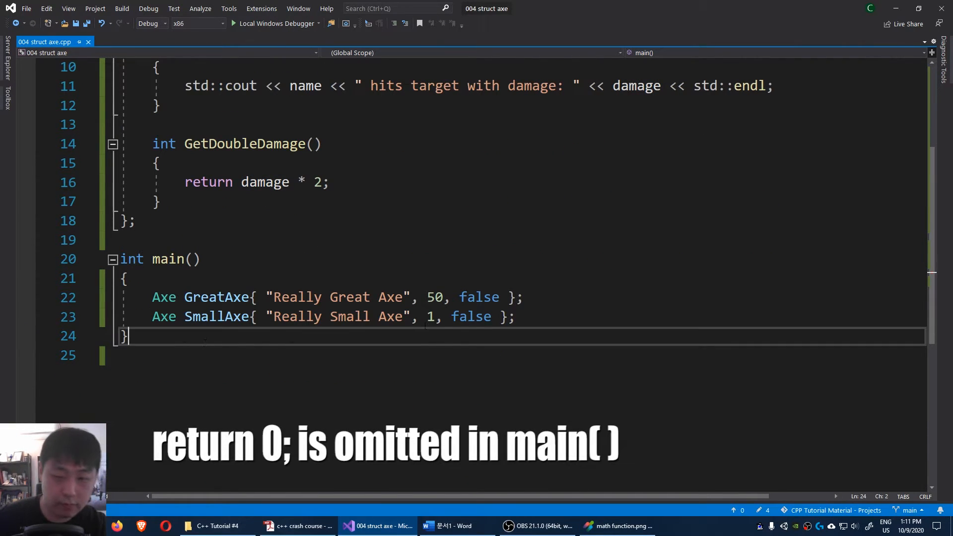
type("Great")
type("Small")
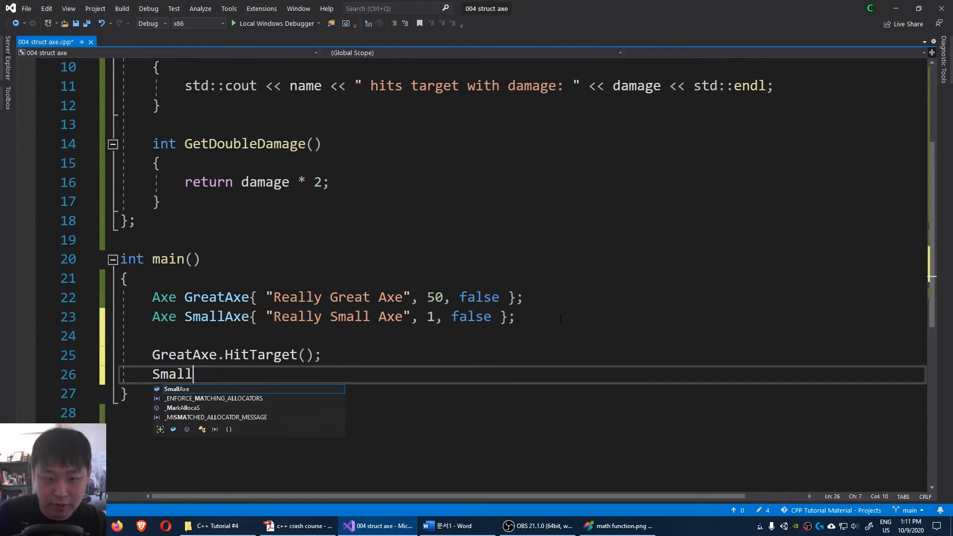
type("Axe.HitTarg")
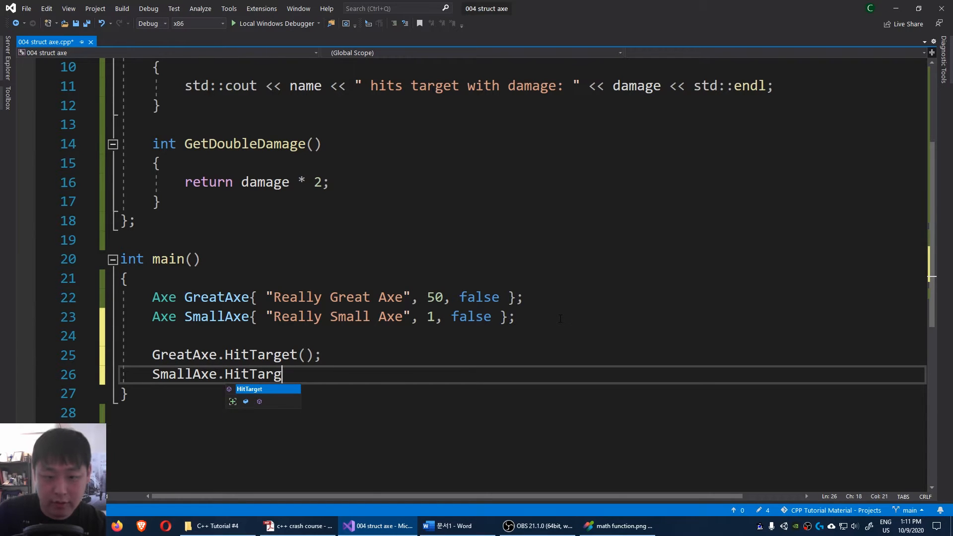
type("et();")
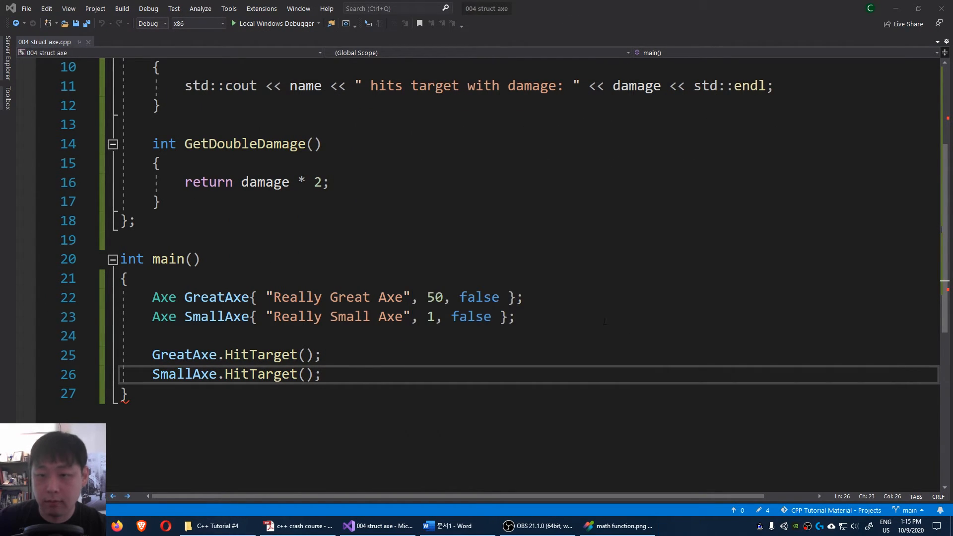
Print "GreatAxe double damage: " followed by GreatAxe.GetDoubleDamage() and std::endl in main
type("s")
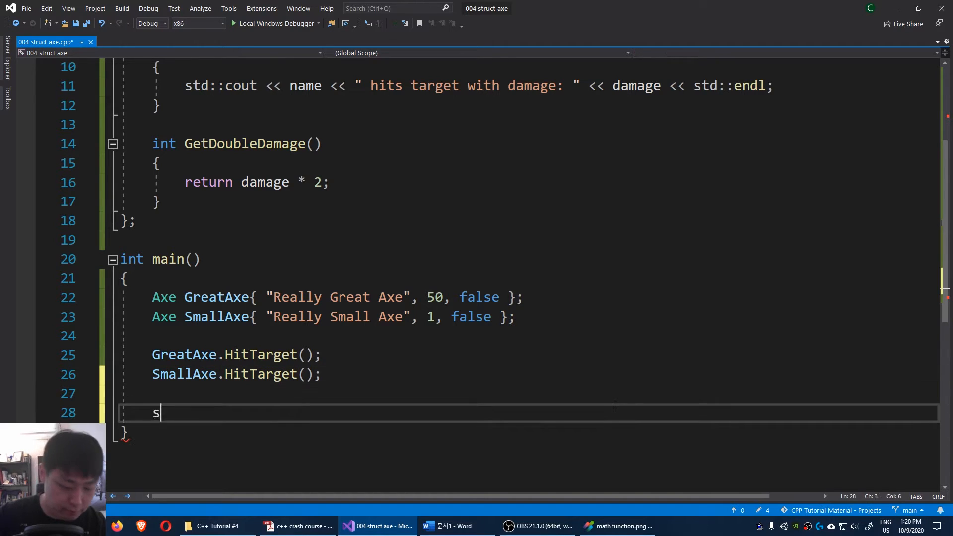
type("td::cout << \"GreatA")
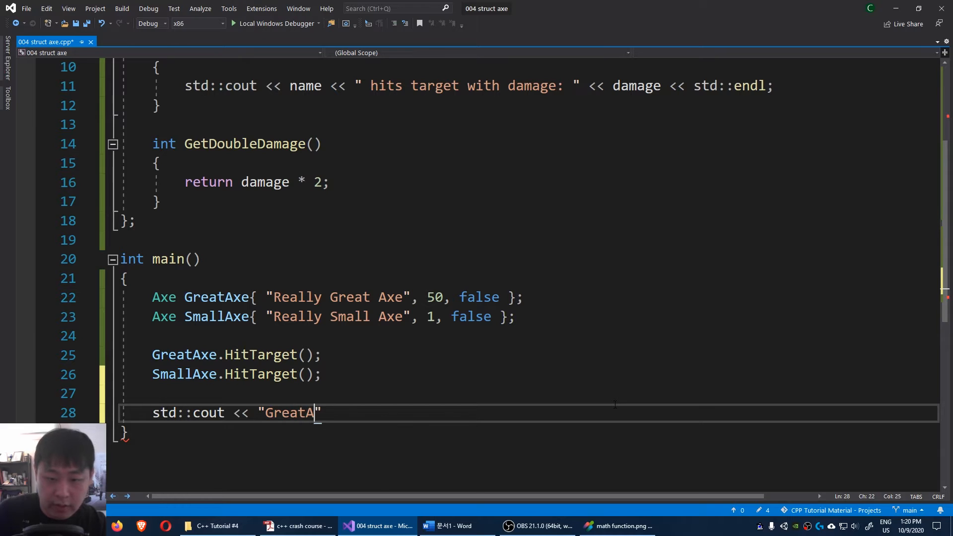
type("xe double da")
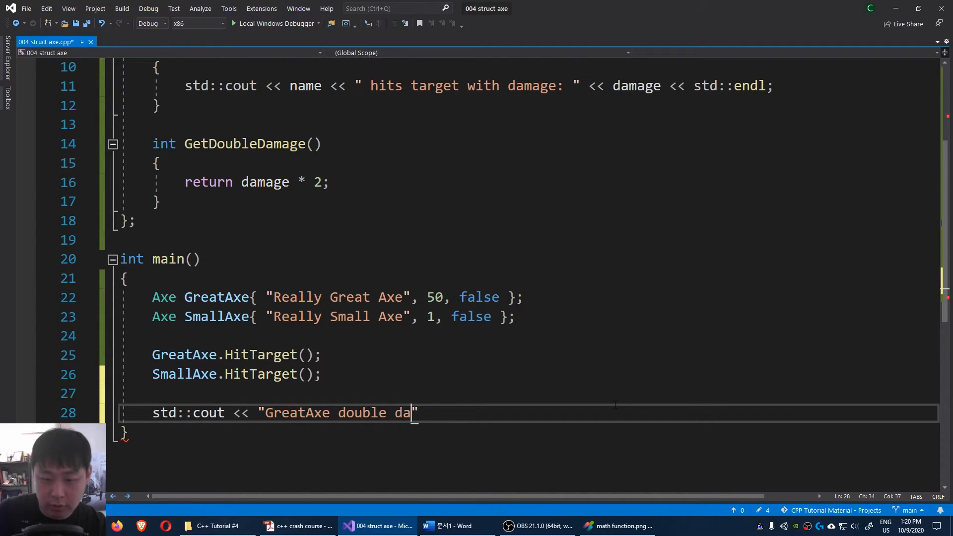
type("mage:")
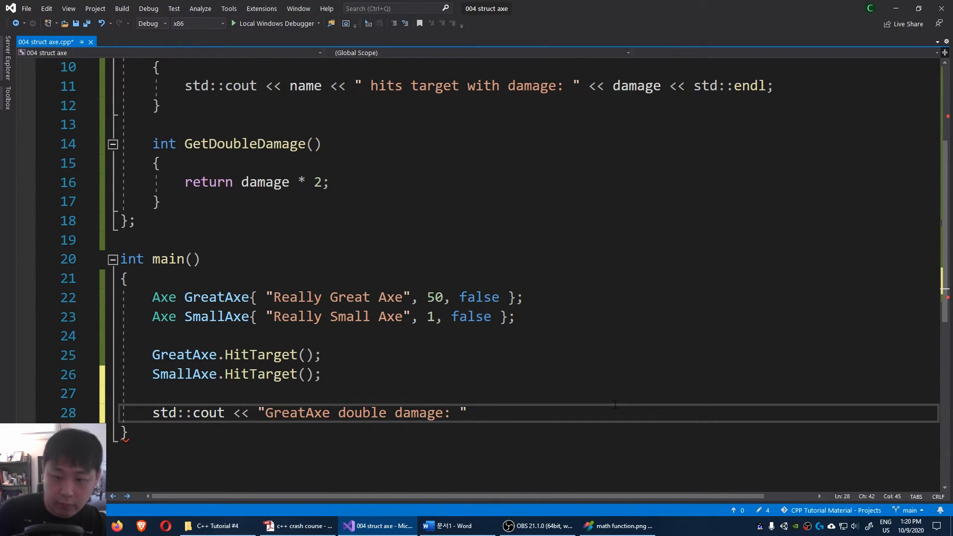
type("<< Gre")
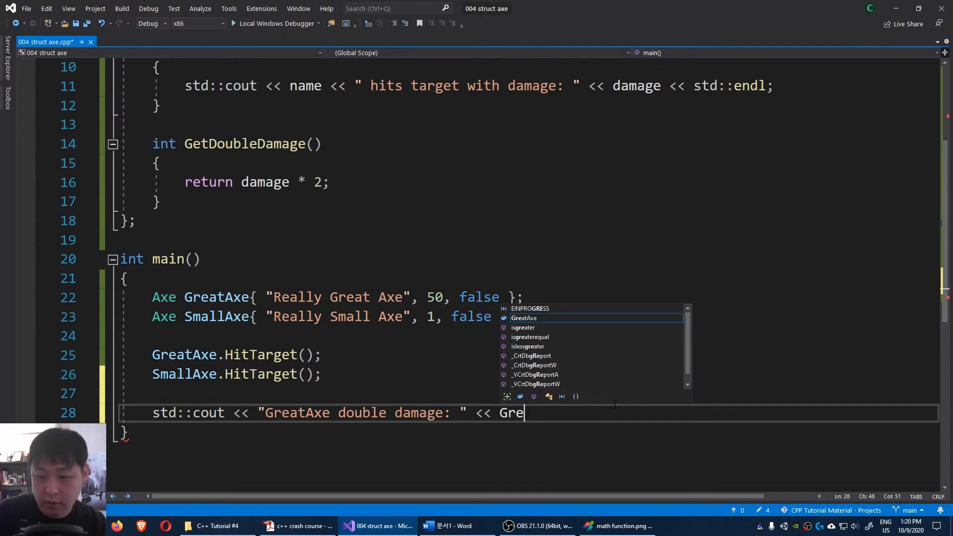
type("atAxe.G")
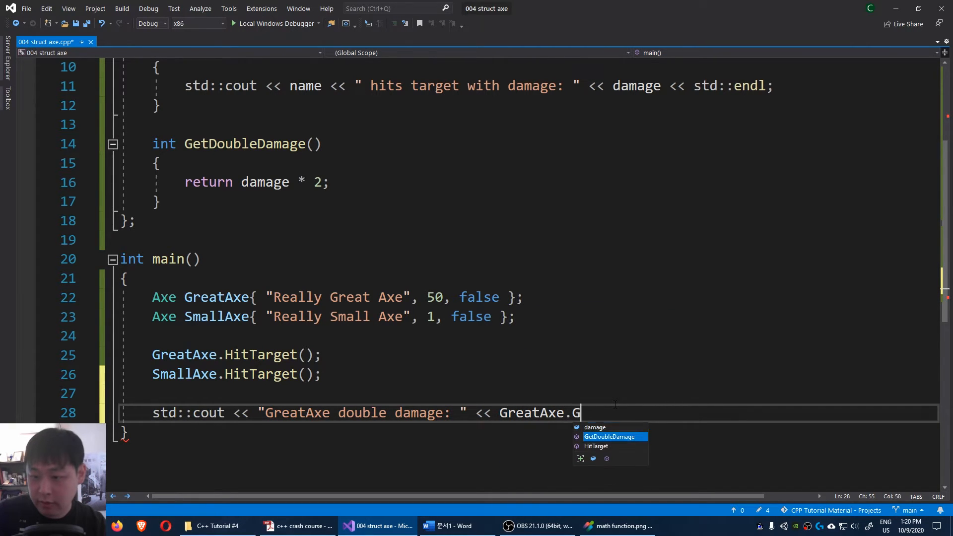
type("etDoubleDamage() <<")
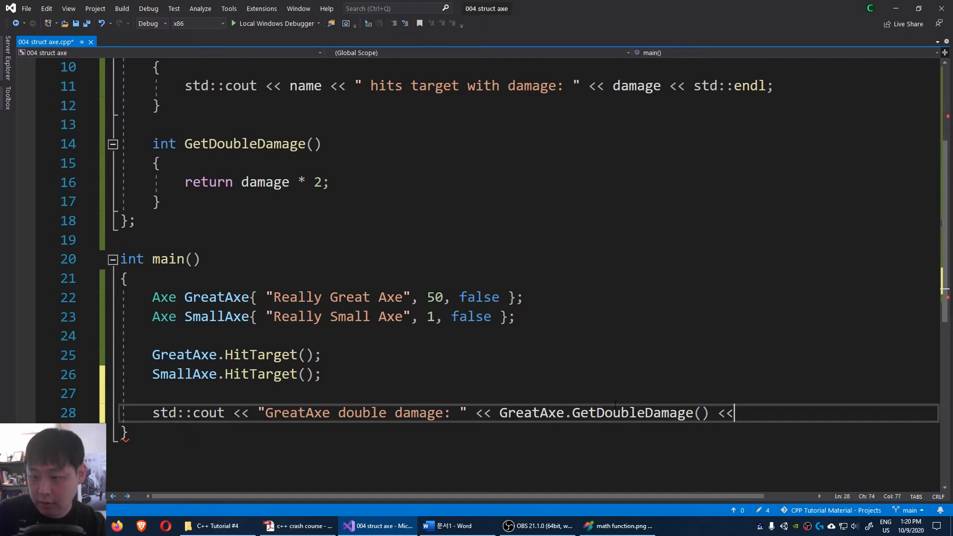
type("std::end")
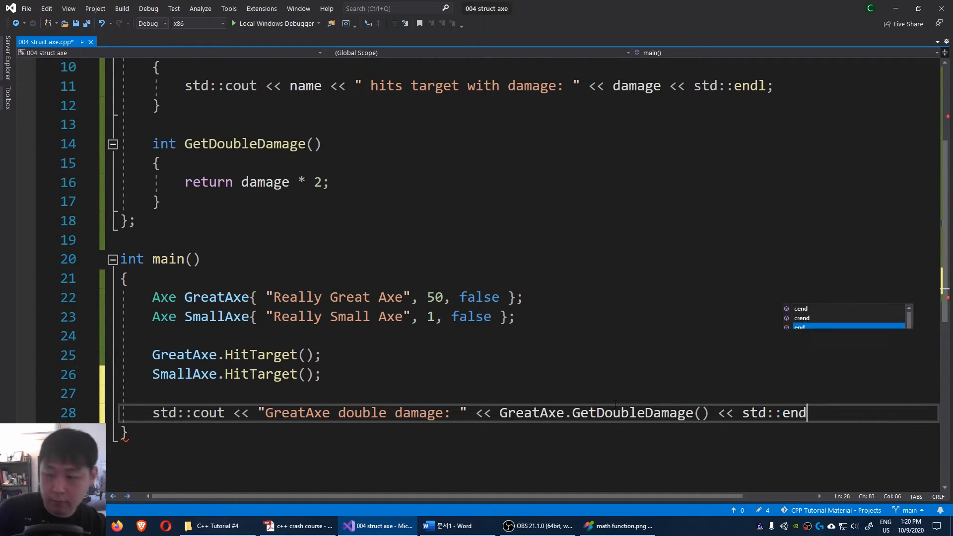
type("l;")
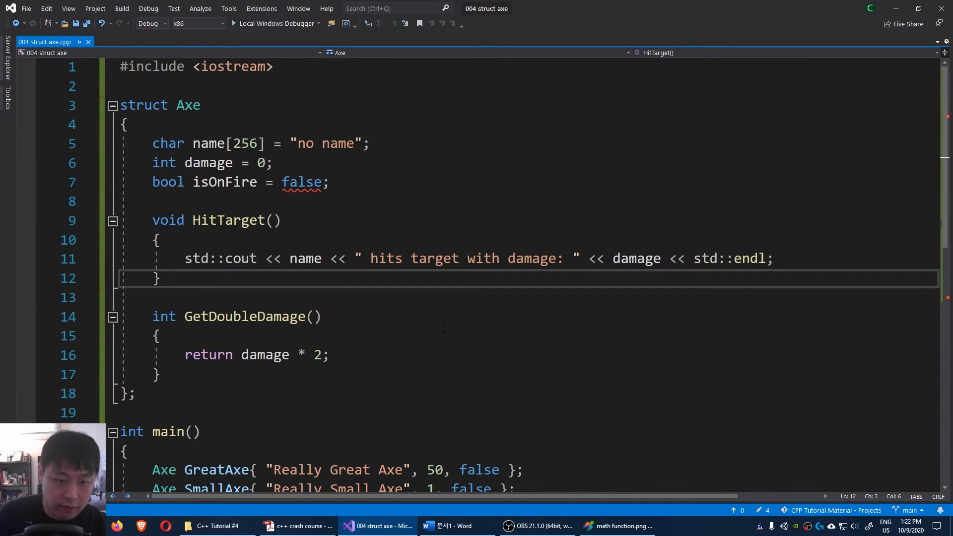
Declare void CriticalHitTarget(int criticalInt) inside struct Axe
type("void")
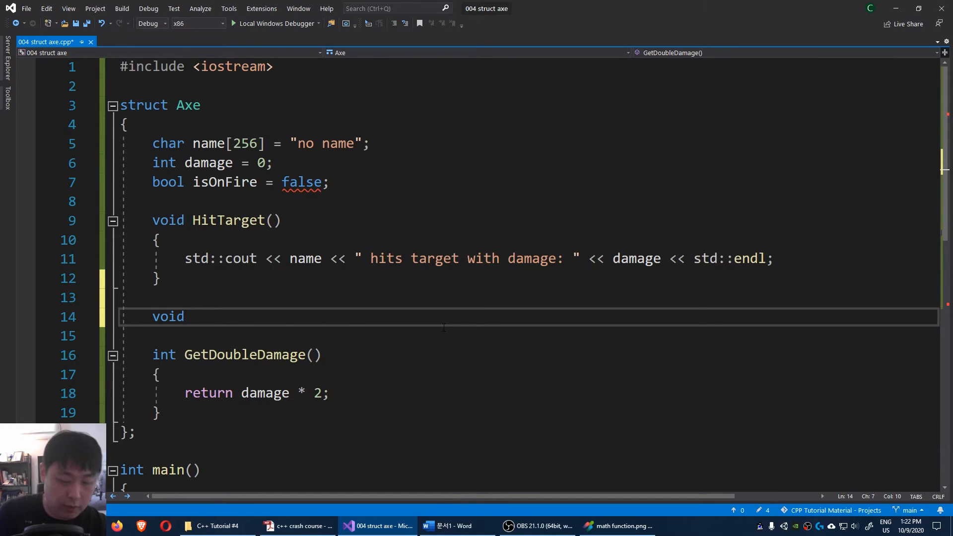
type("CriticalHit")
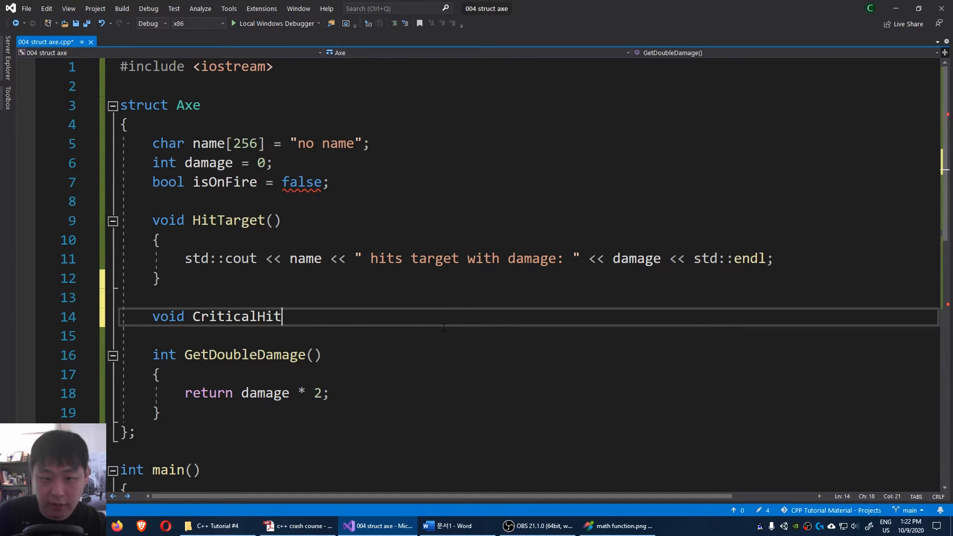
type("Target(int c")
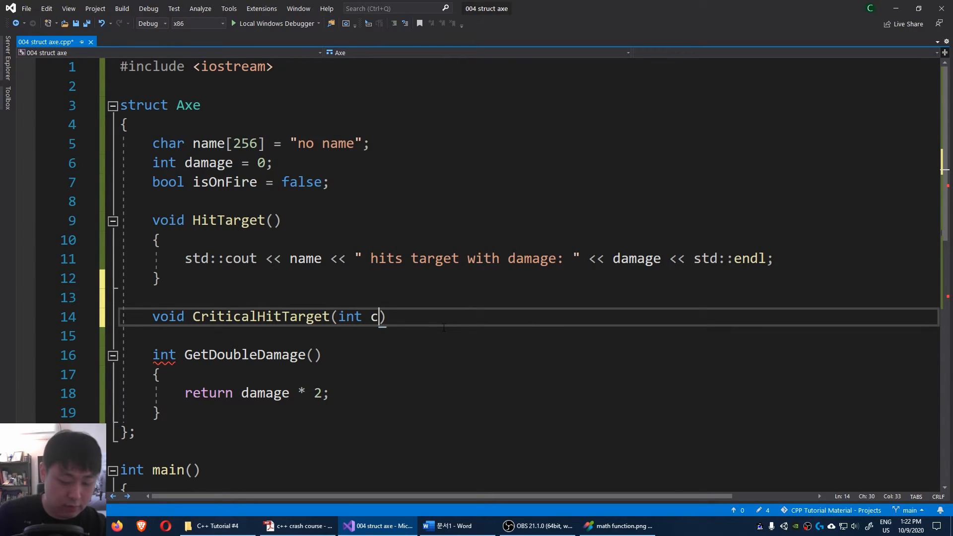
type("riticalInt")
left_click(528, 335)
type("{")
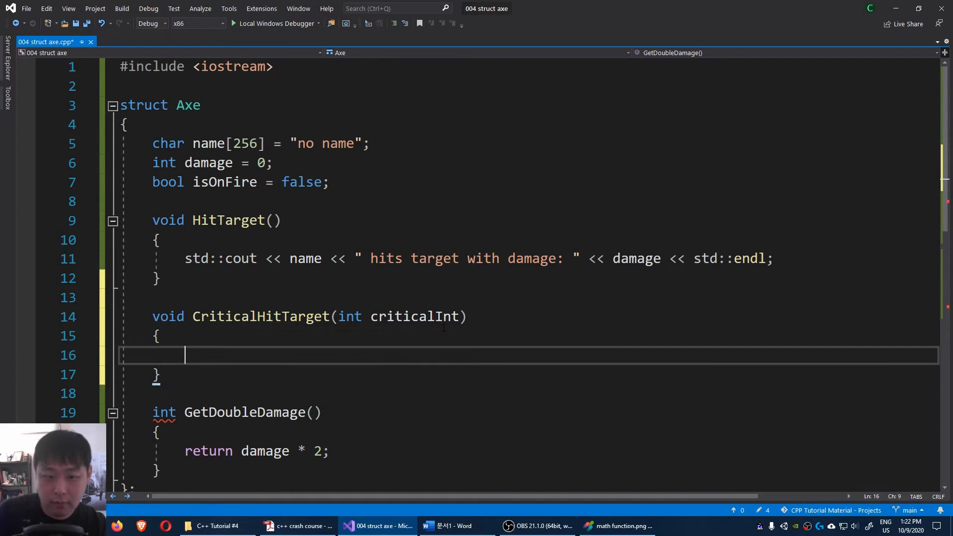
Print name, the critical hit message and criticalInt * damage with std::endl in its body
type("std::cout <<")
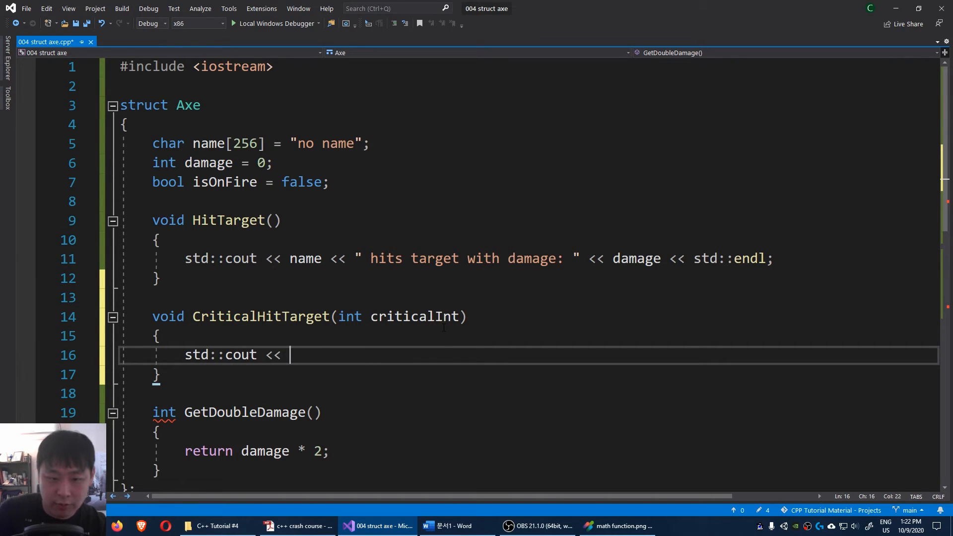
type("name << \"")
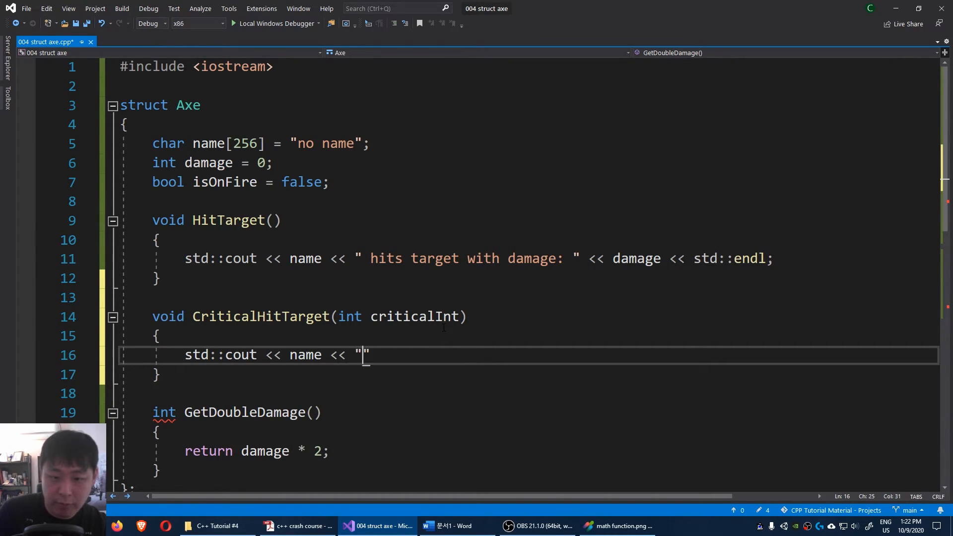
type("critical hits target wi")
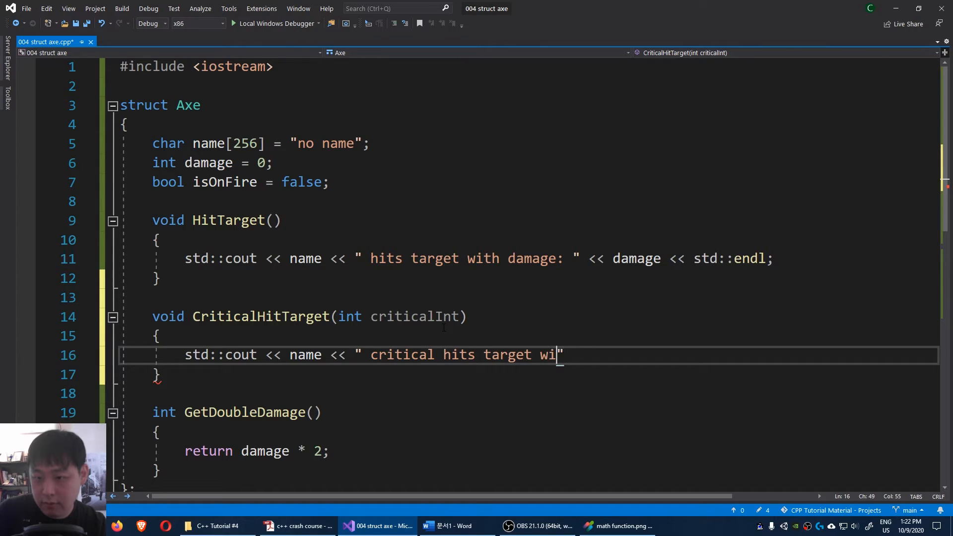
type("th damage:")
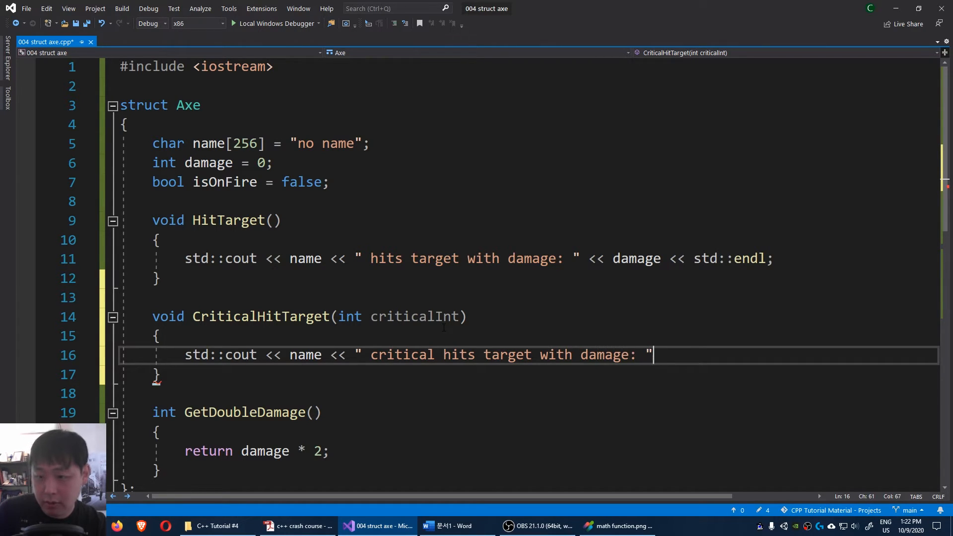
type("<<")
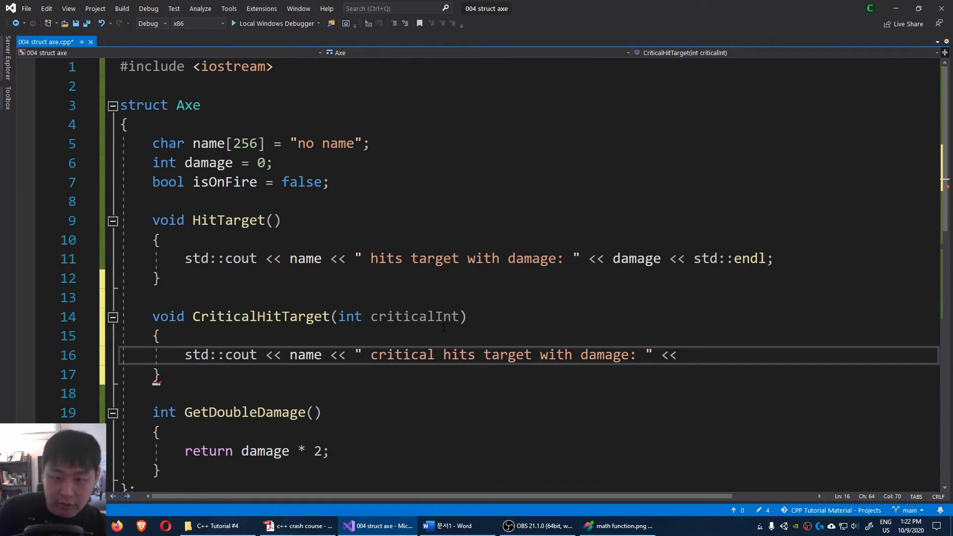
type("criticalIn")
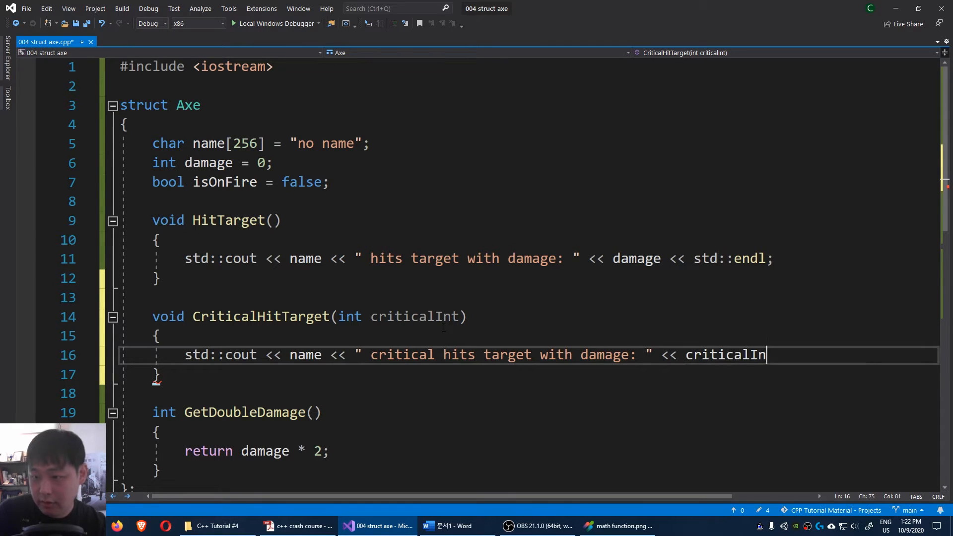
type("* dam")
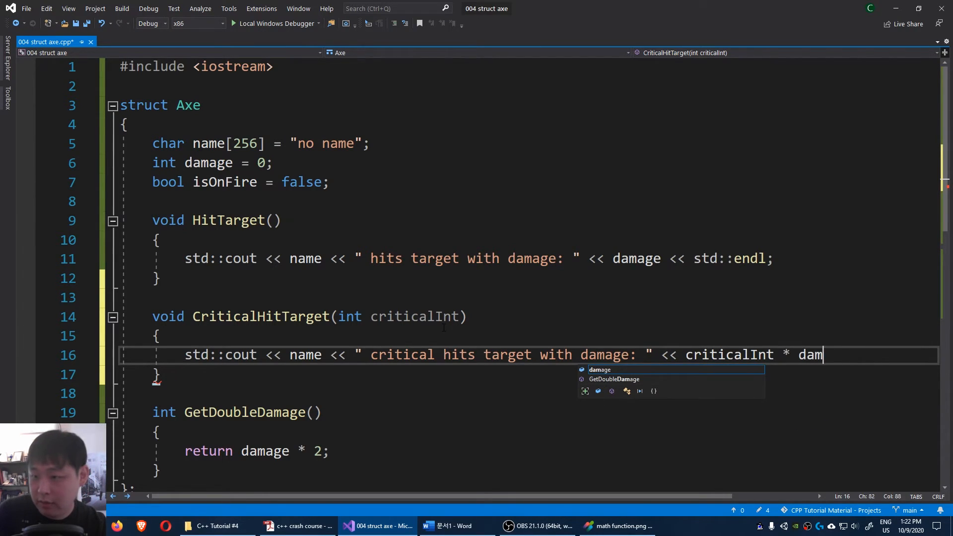
type("age << s")
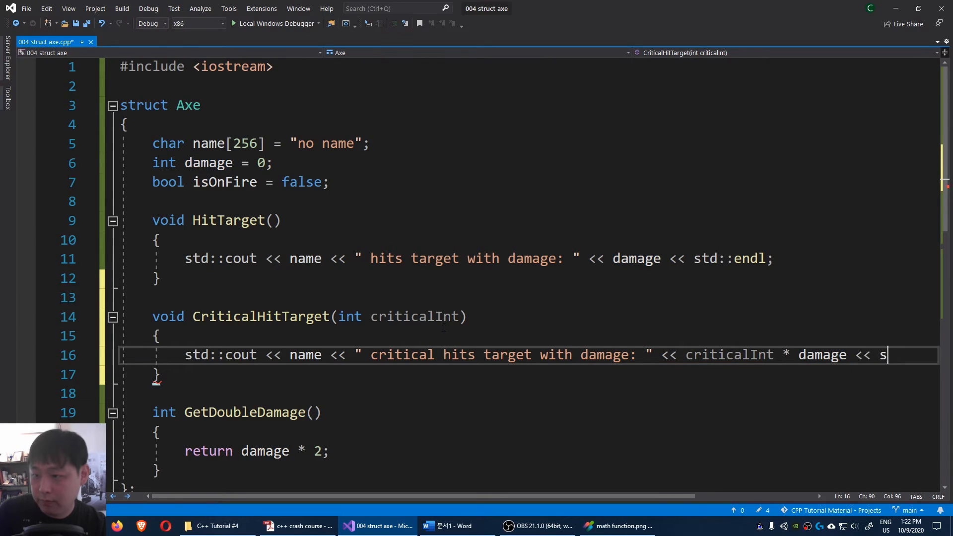
type("td::endl;")
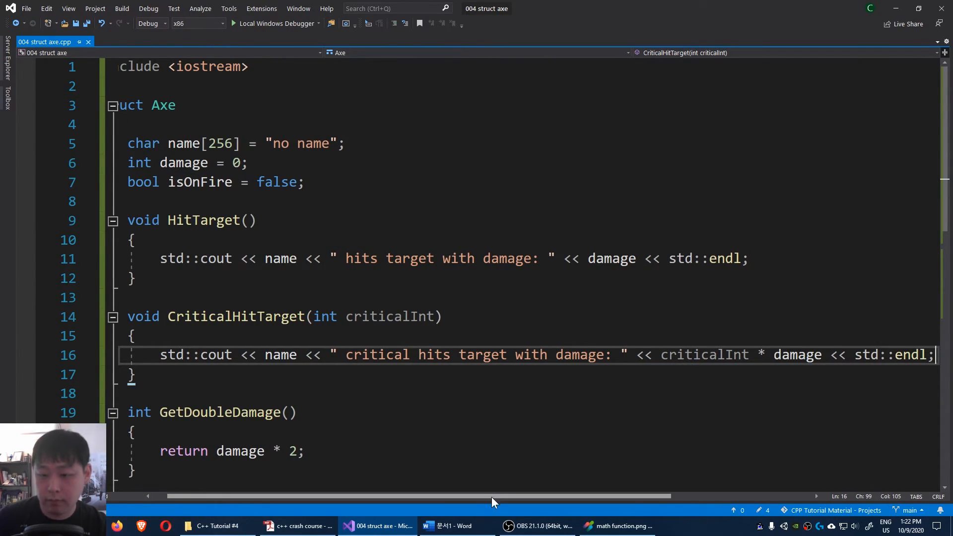
Add GreatAxe.CriticalHitTarget(3); at the end of main and save the file
scroll("down", 3)
type("std::cout << \"GreatAxe double damage: \" << GreatAxe.GetDoubleDamage() << std::endl;")
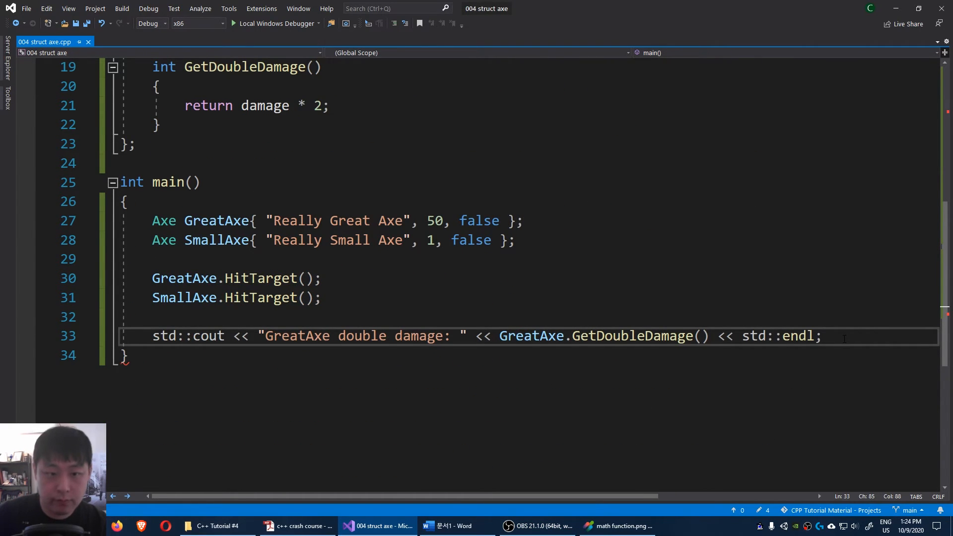
type("GreatAxe.CriticalHitTarget(")
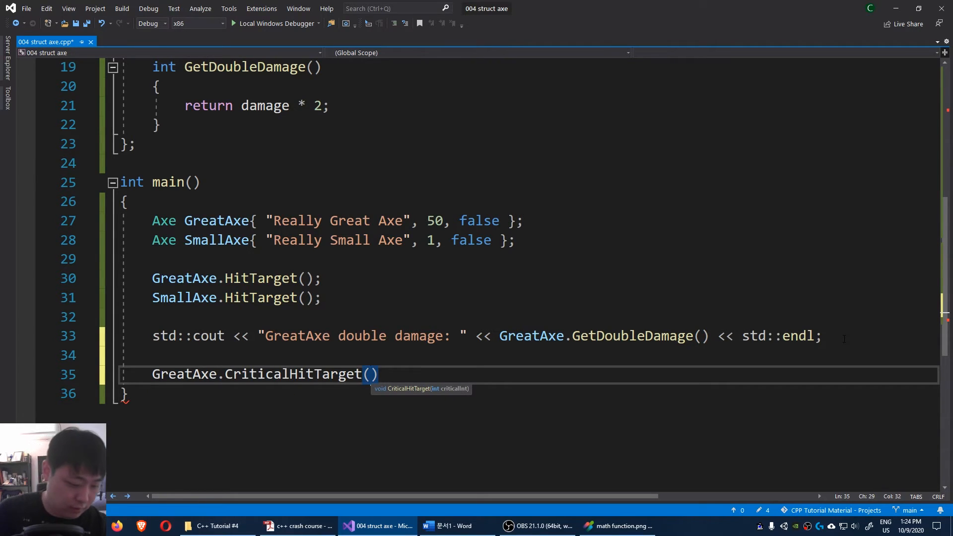
type("3;")
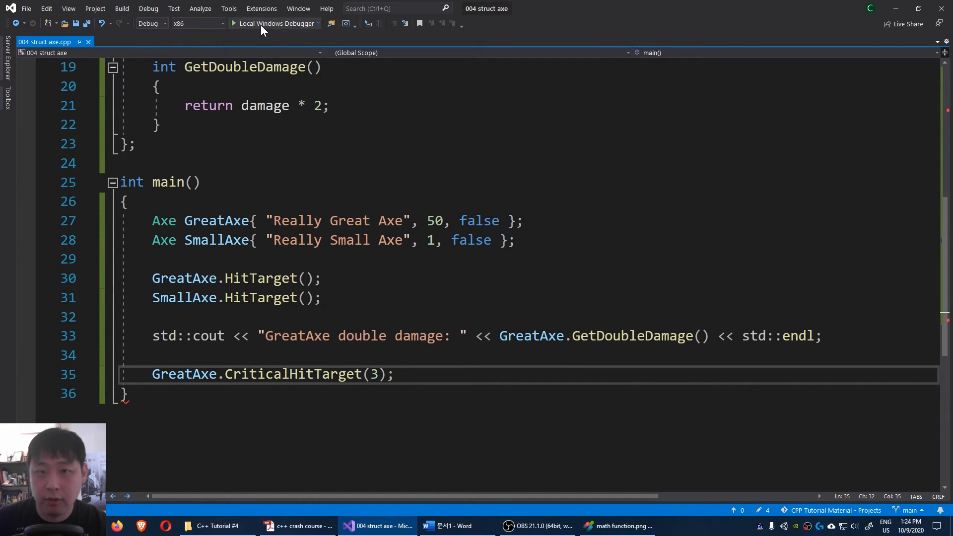
Build and run with Local Windows Debugger; console ends with critical hit damage 150
left_click(275, 22)
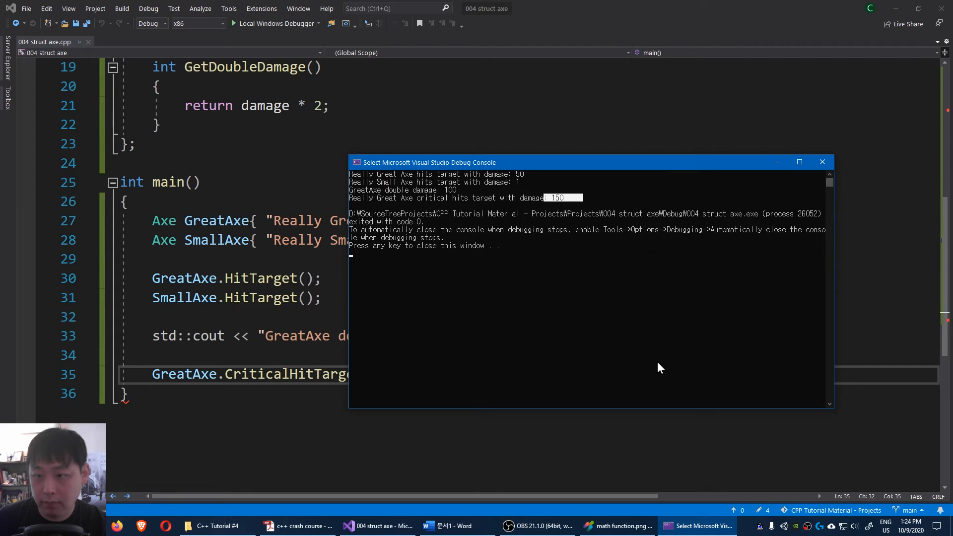
mouse_move(798, 203)
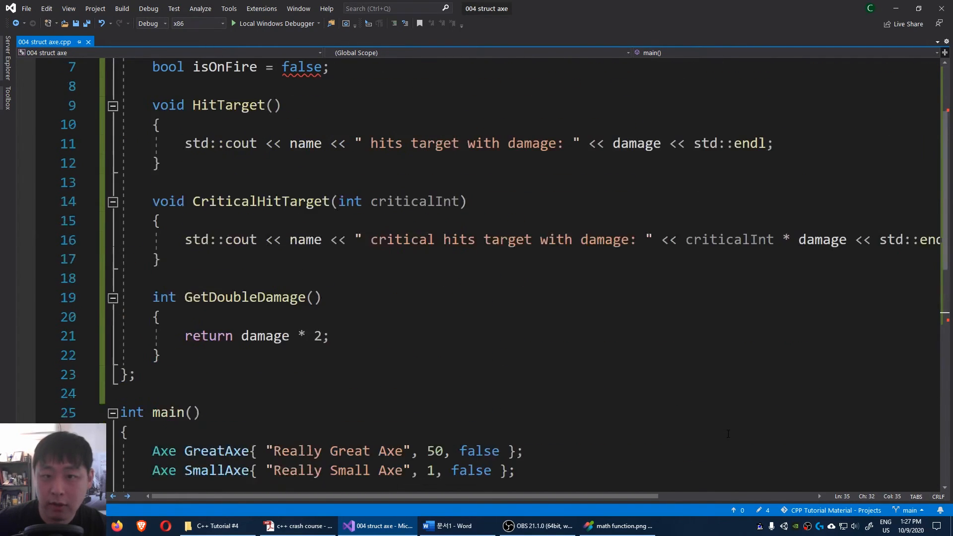
Delete the = "no name" and = 0 initializers from Axe's name and damage members
scroll("up", 3)
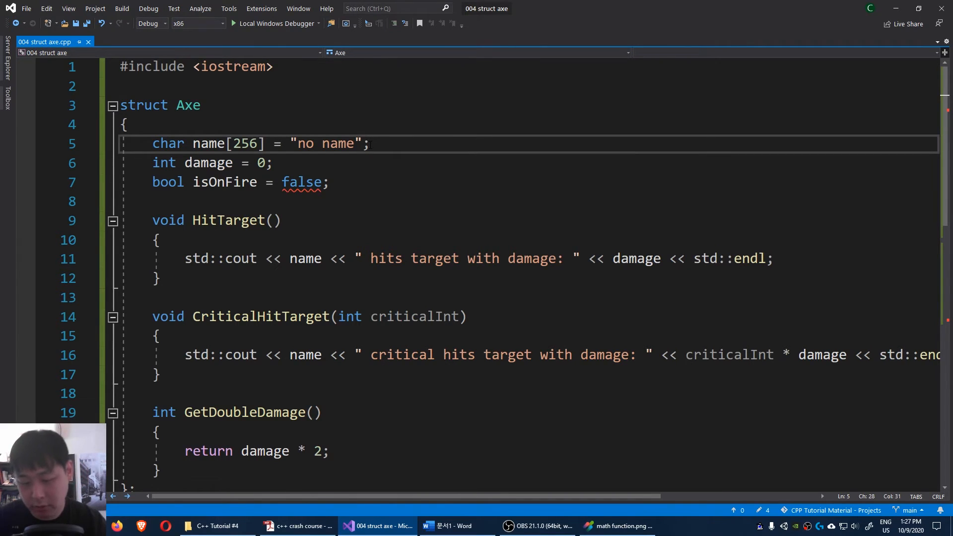
key("Backspace")
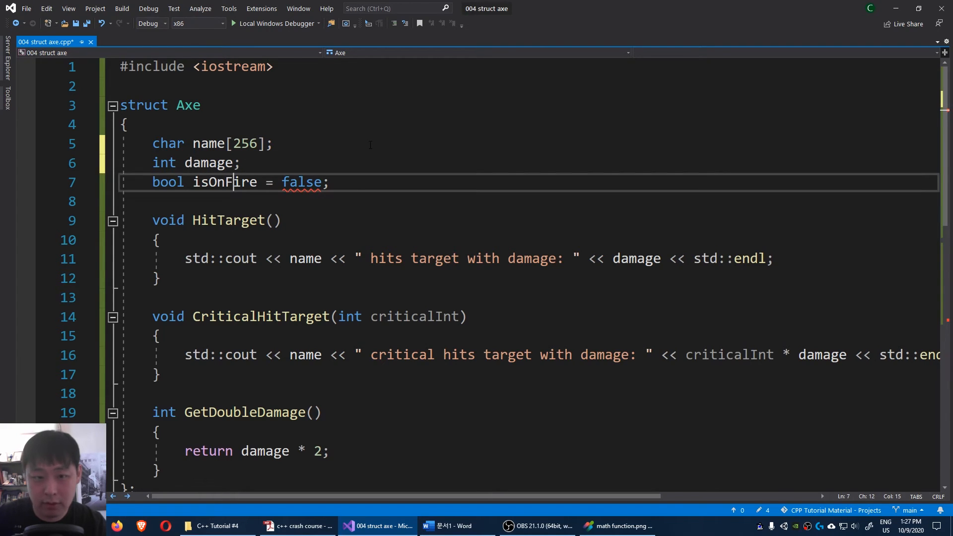
key("Delete")
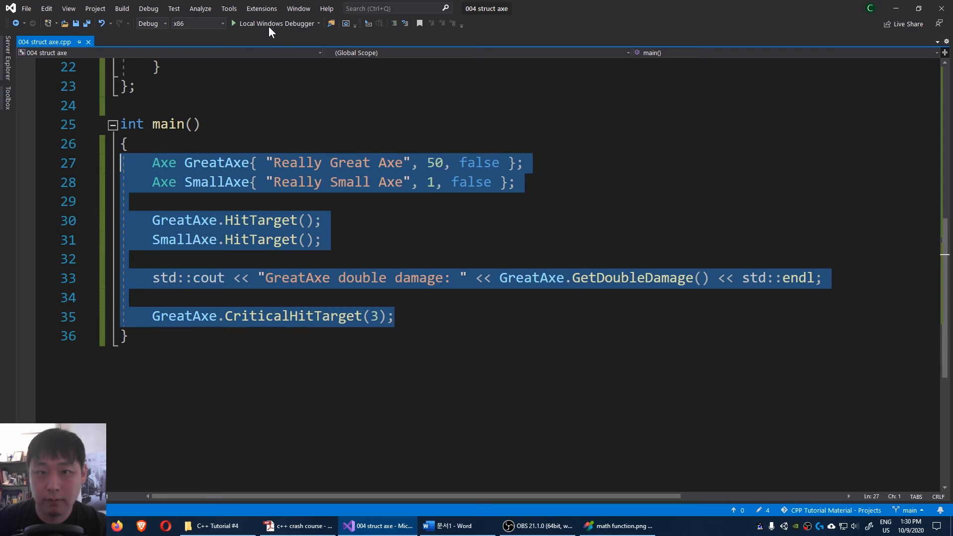
Rerun with Local Windows Debugger; output still ends with critical hit damage 150
left_click(274, 23)
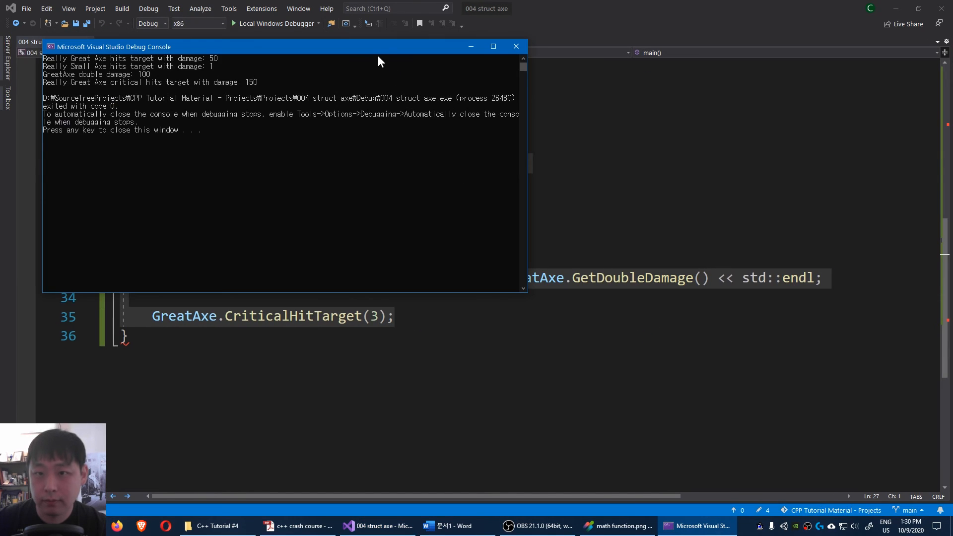